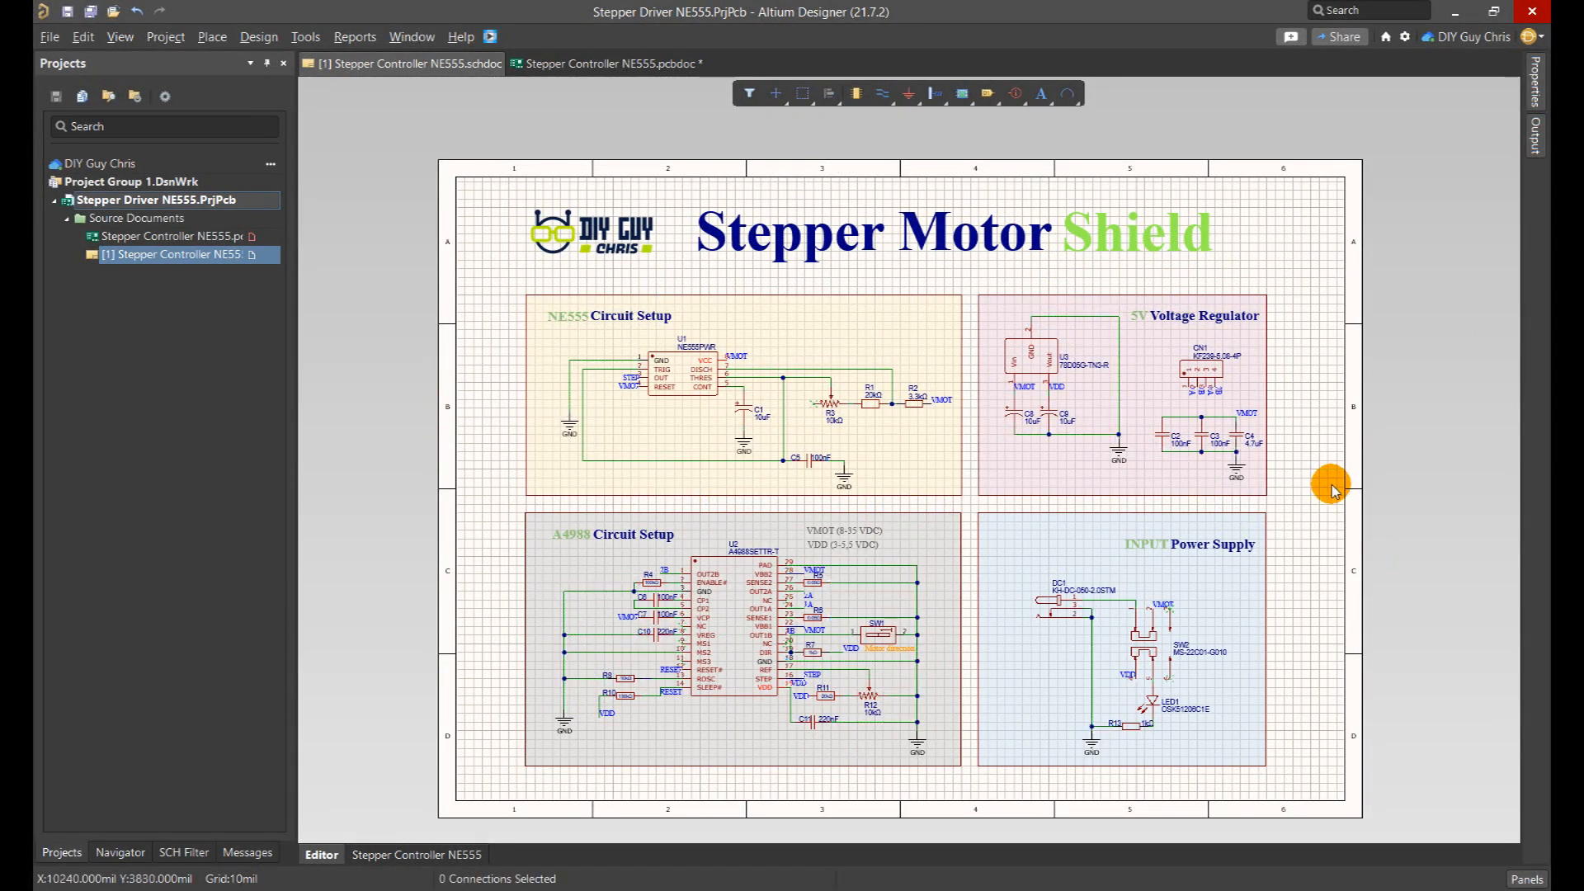
mouse_move(468, 539)
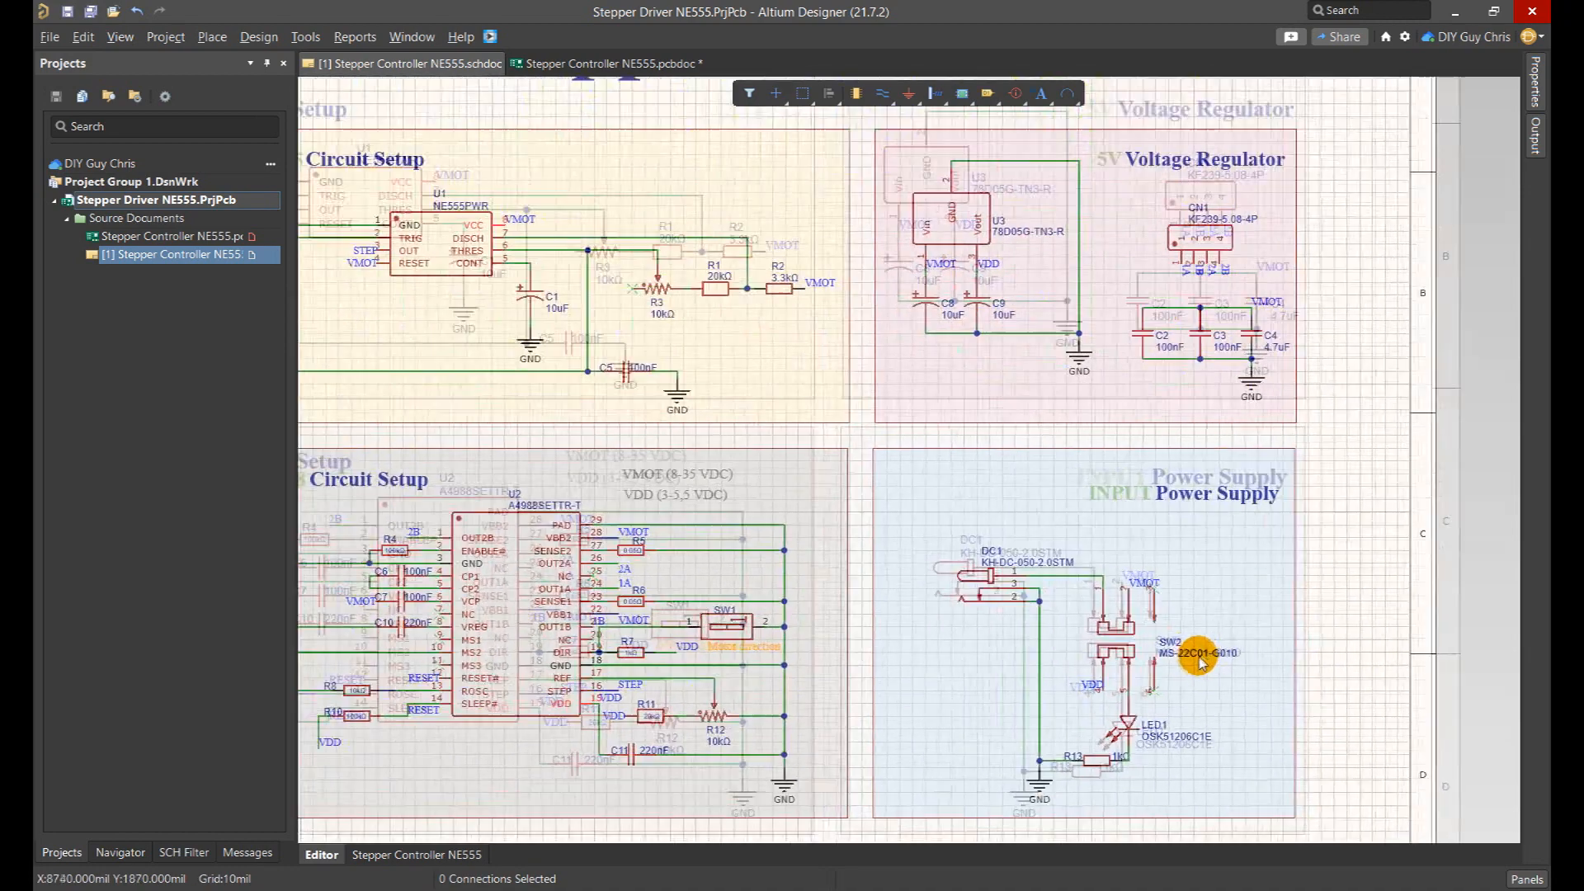
- Search Octopart for A4988 and open the Allegro A4988SETTR-T free footprint and symbol page
scroll("up", 3)
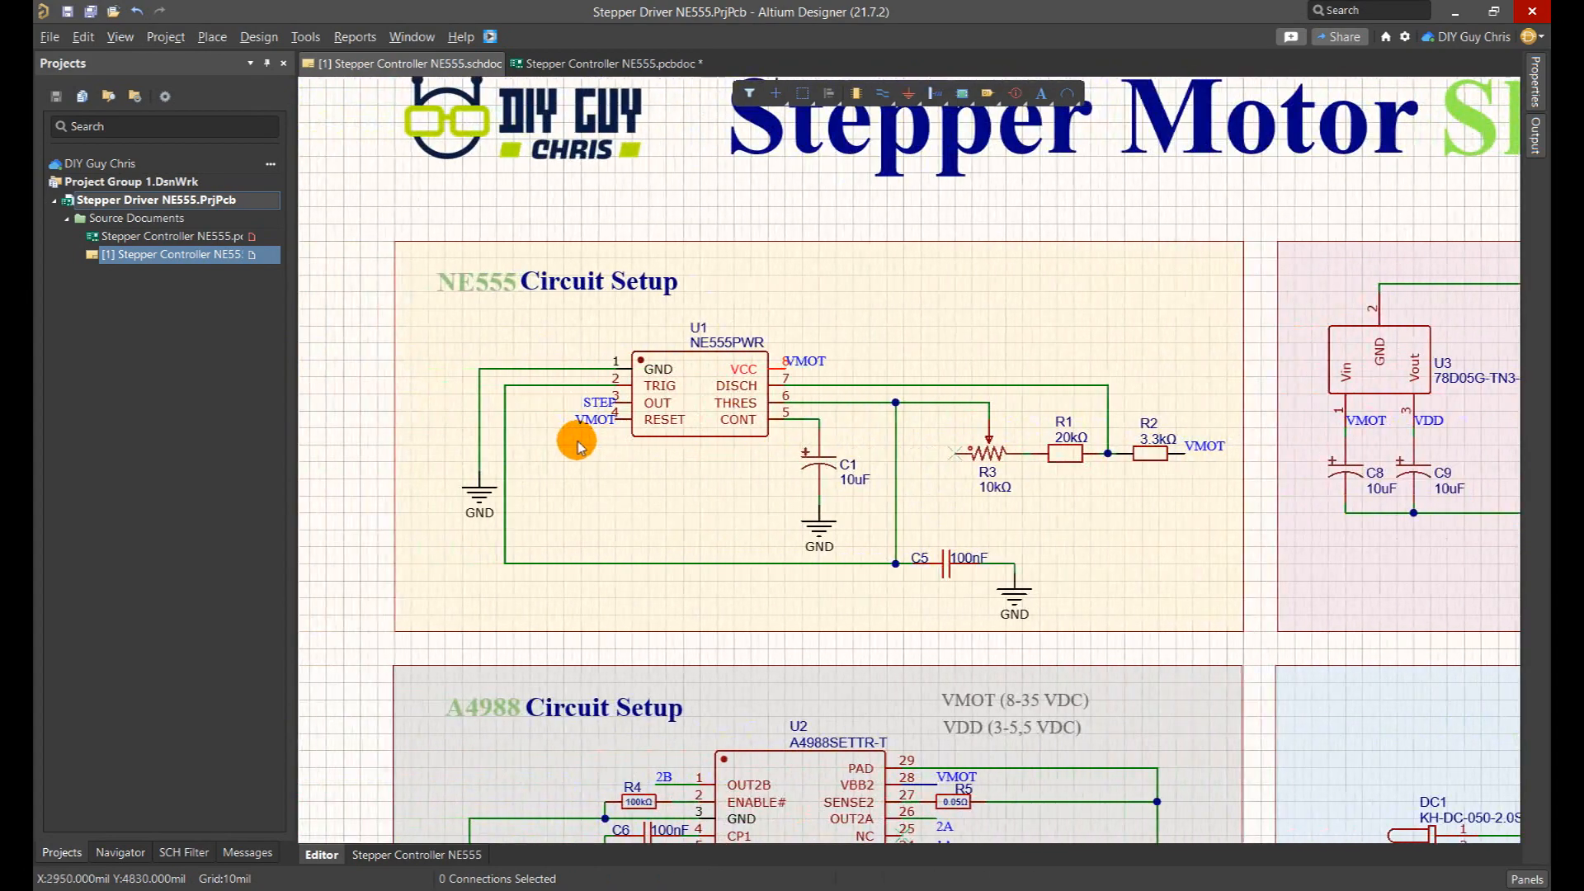
mouse_move(531, 399)
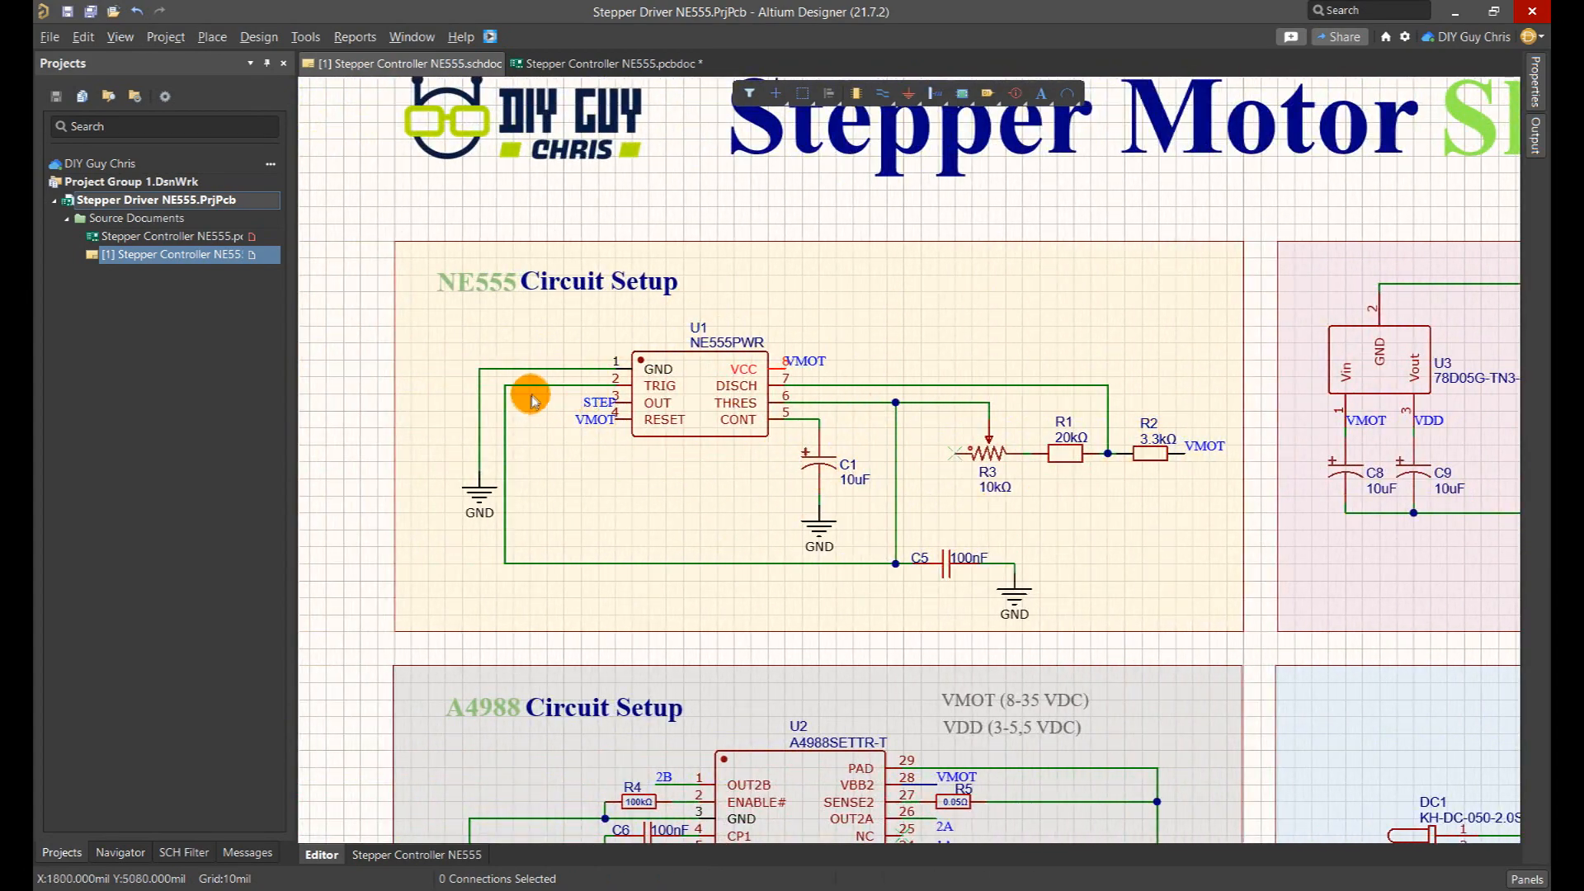
scroll("down", 3)
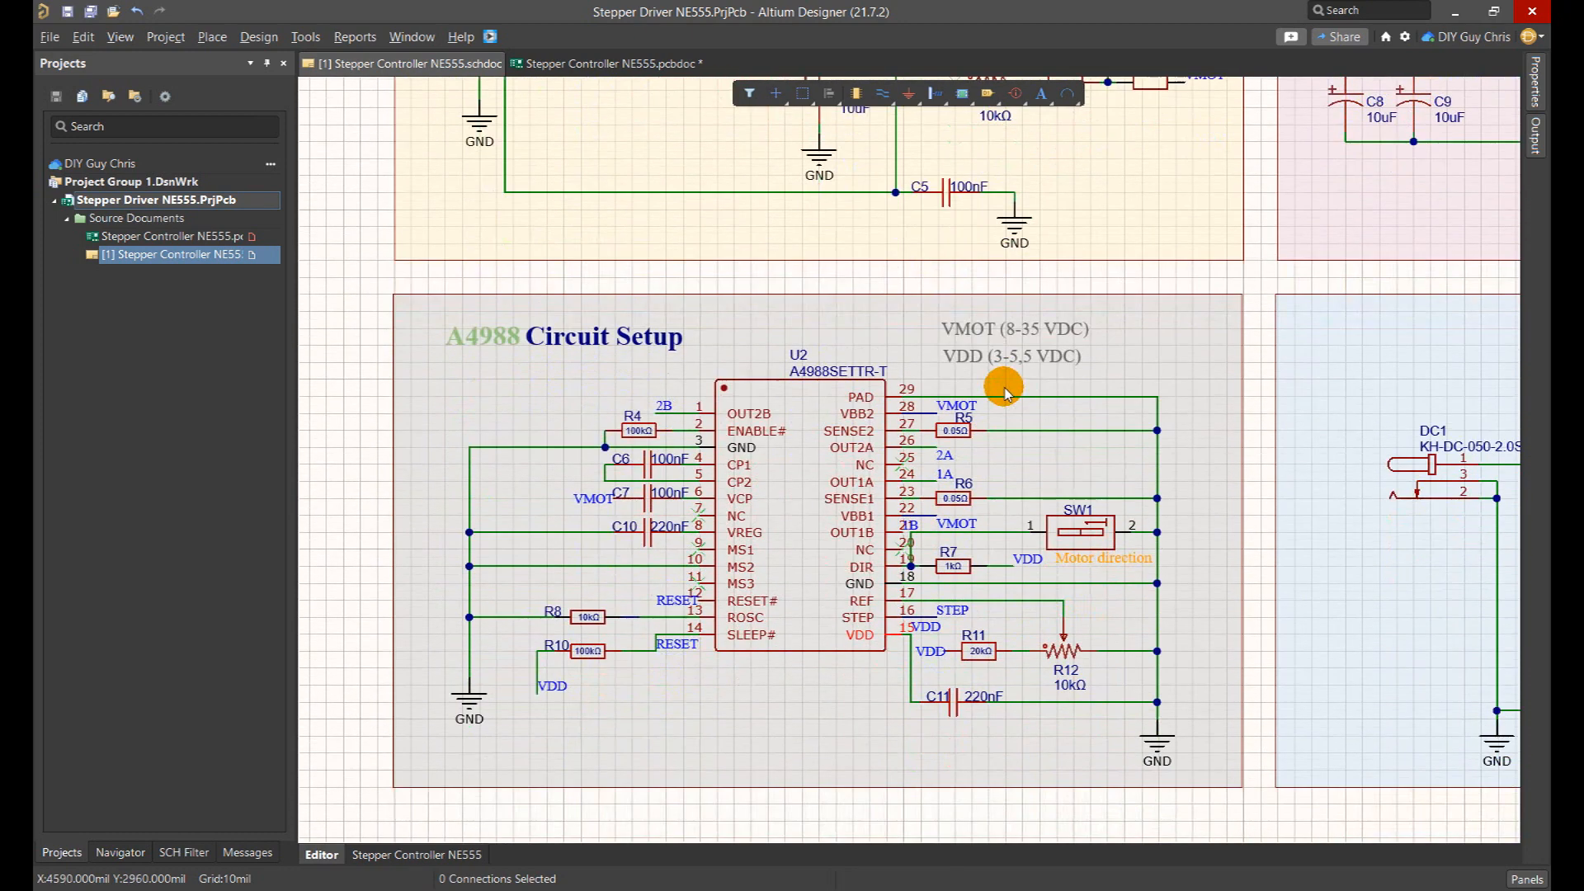
mouse_move(995, 601)
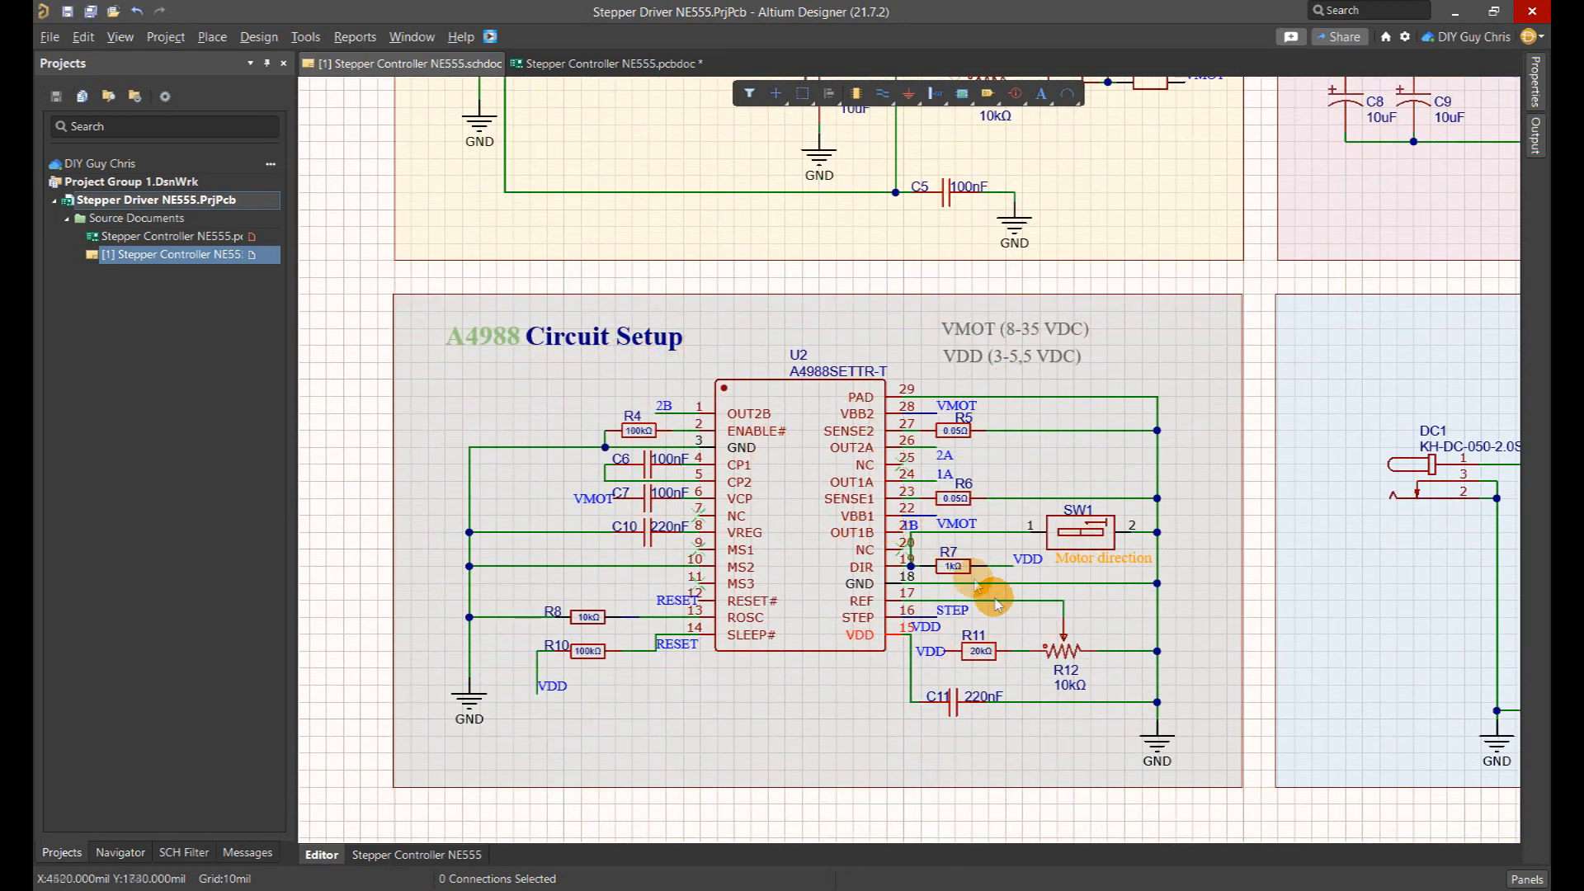
mouse_move(1058, 280)
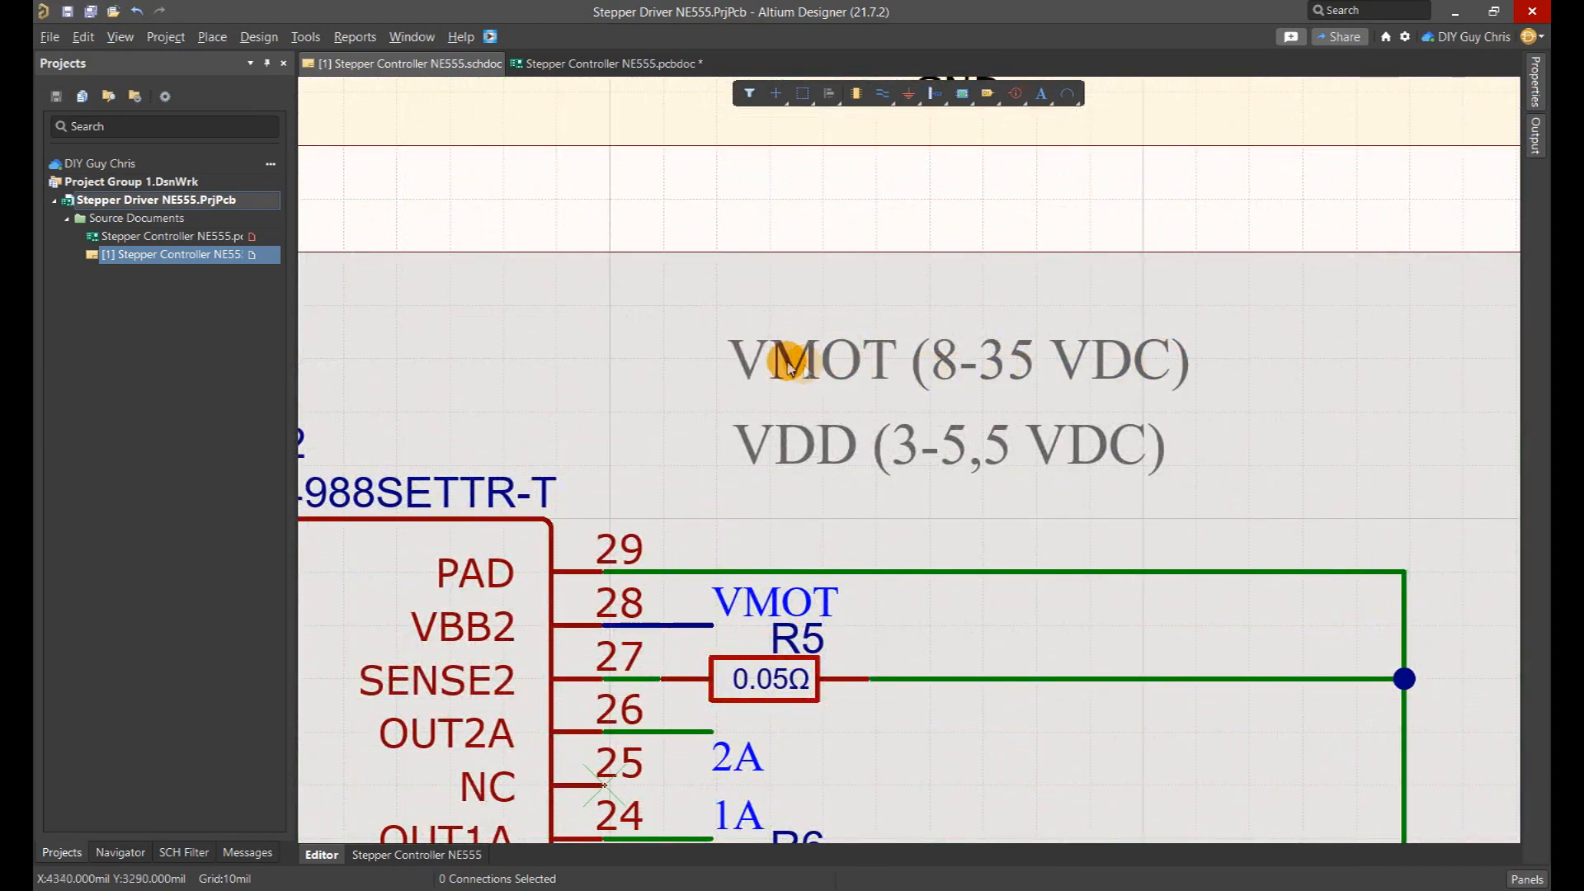
scroll("down", 3)
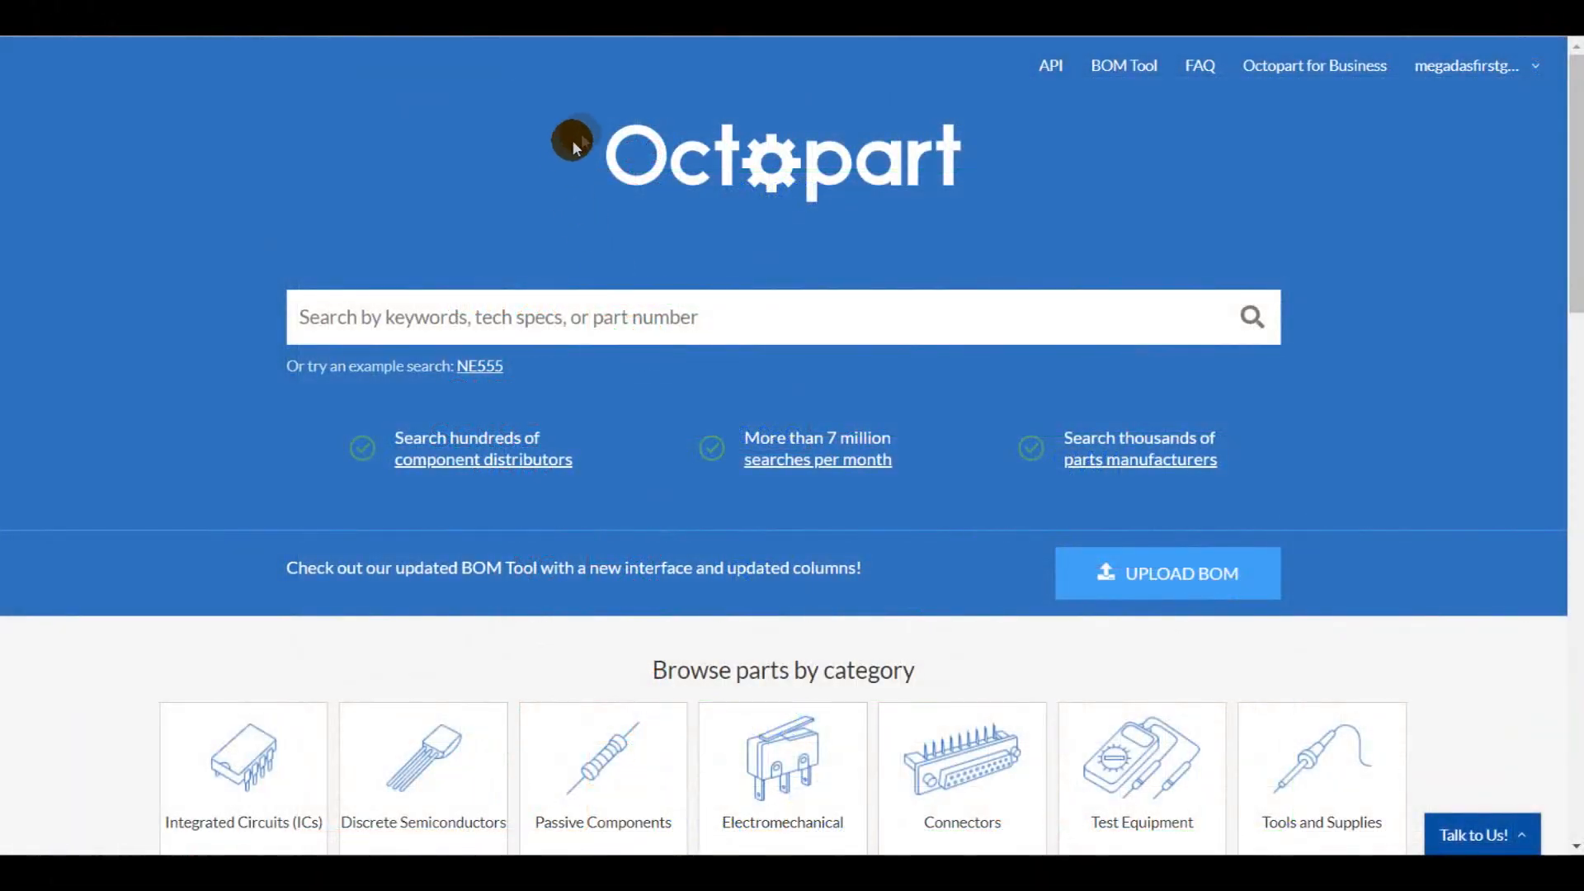
left_click(707, 316)
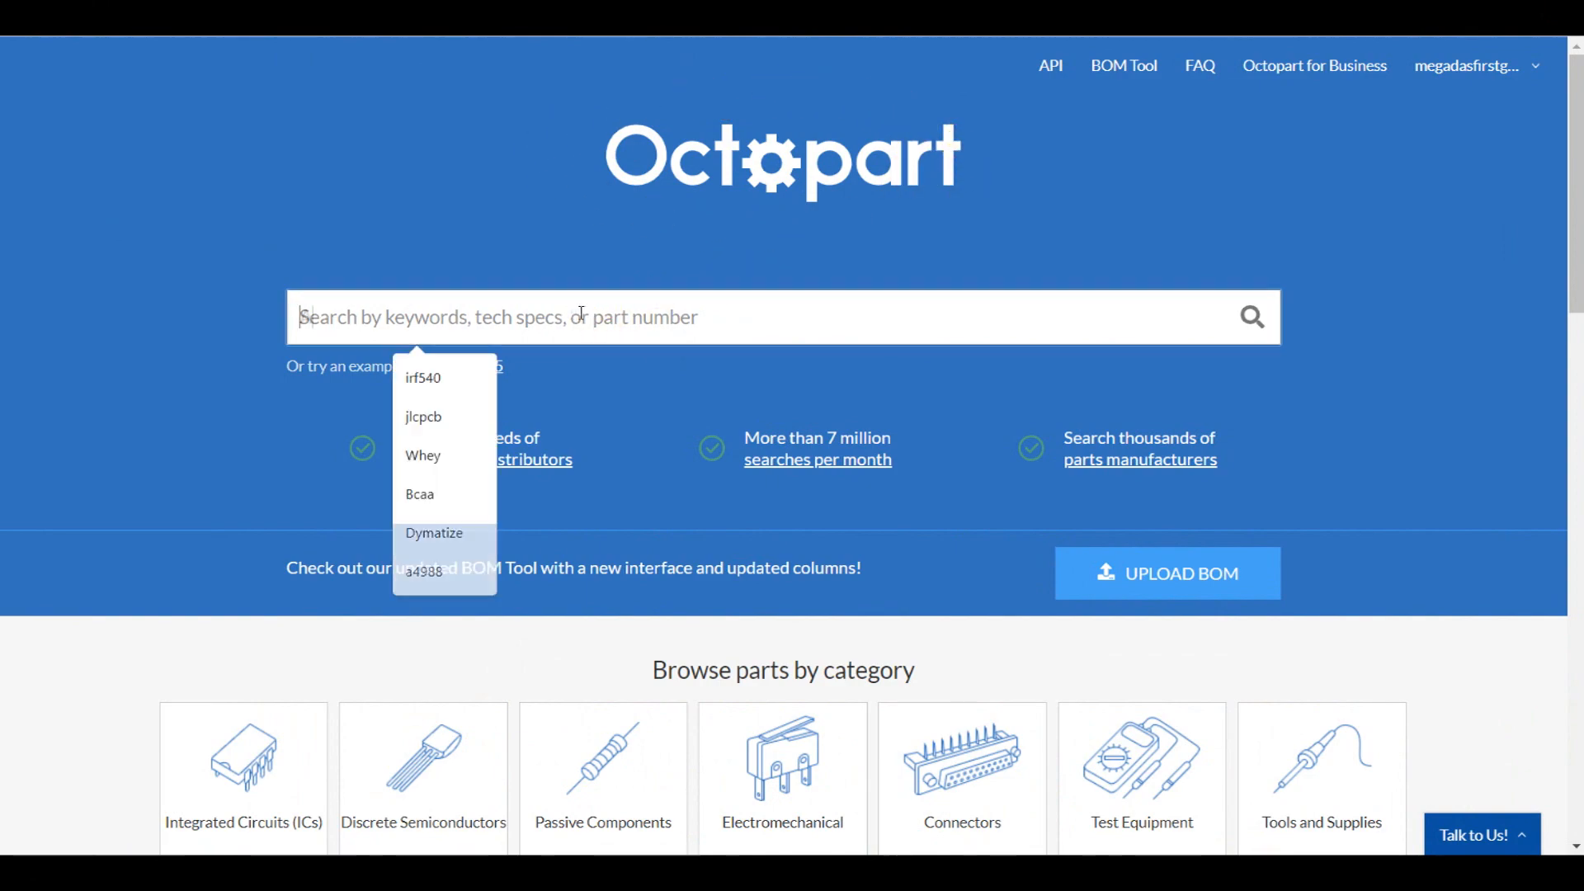
left_click(422, 572)
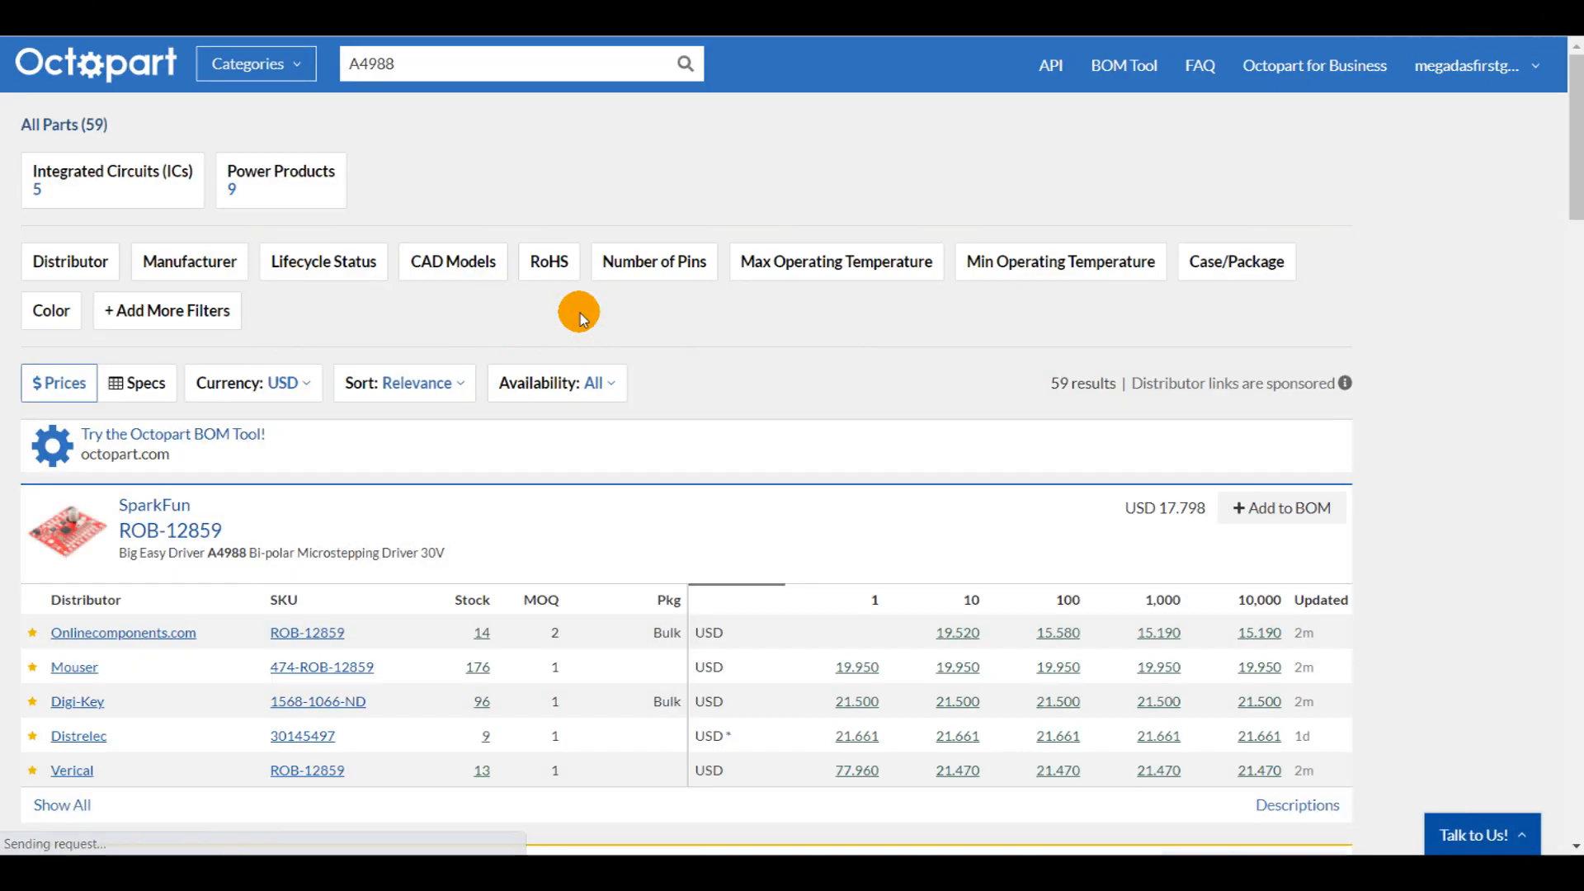
scroll("down", 3)
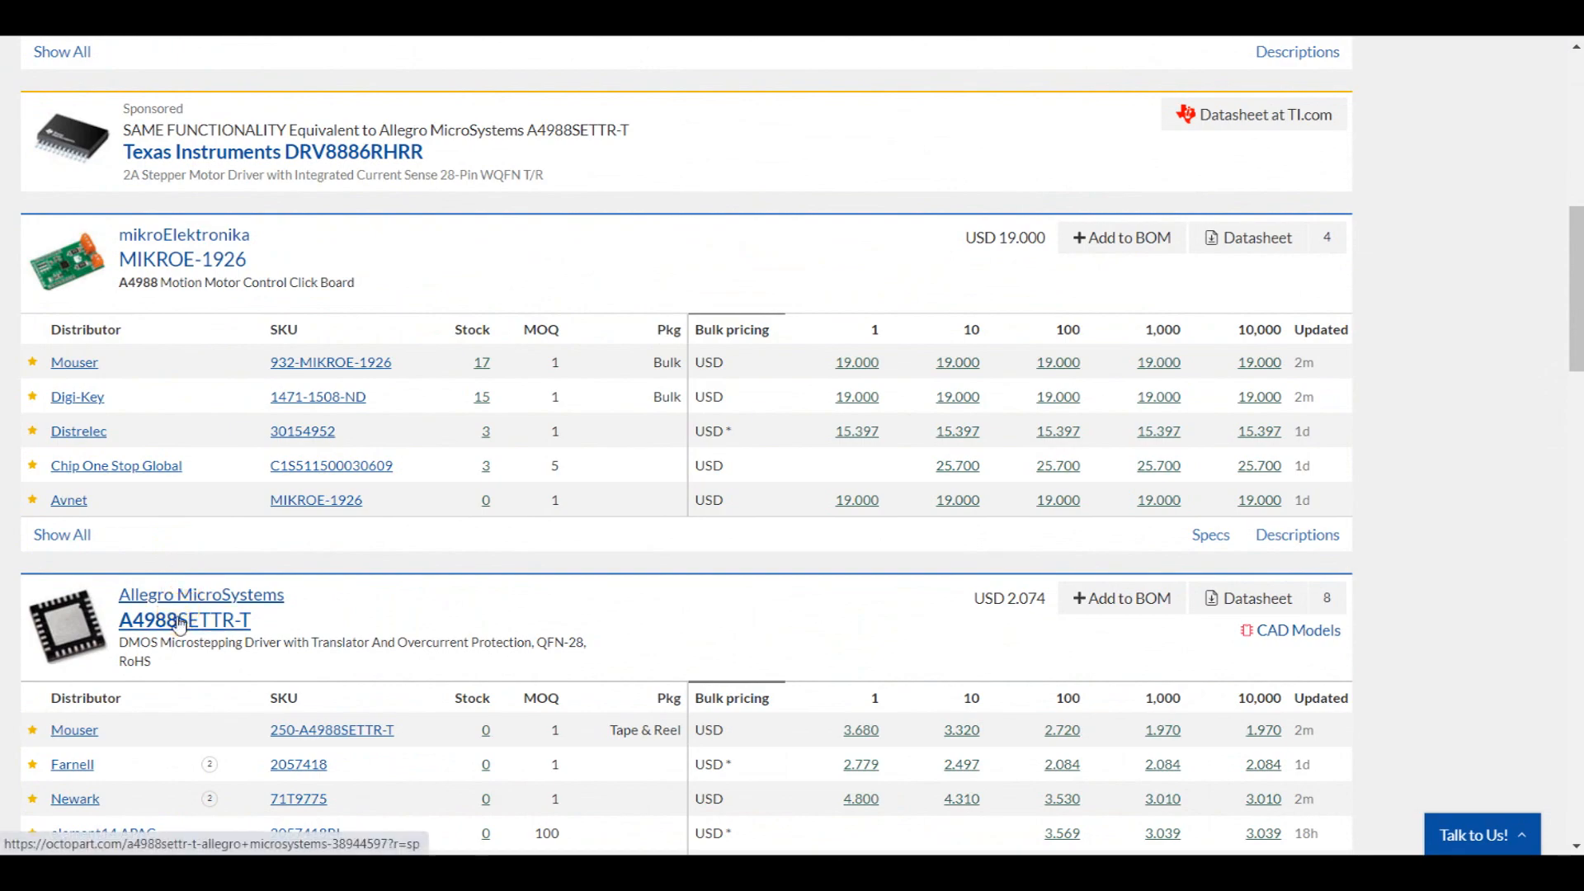
left_click(184, 620)
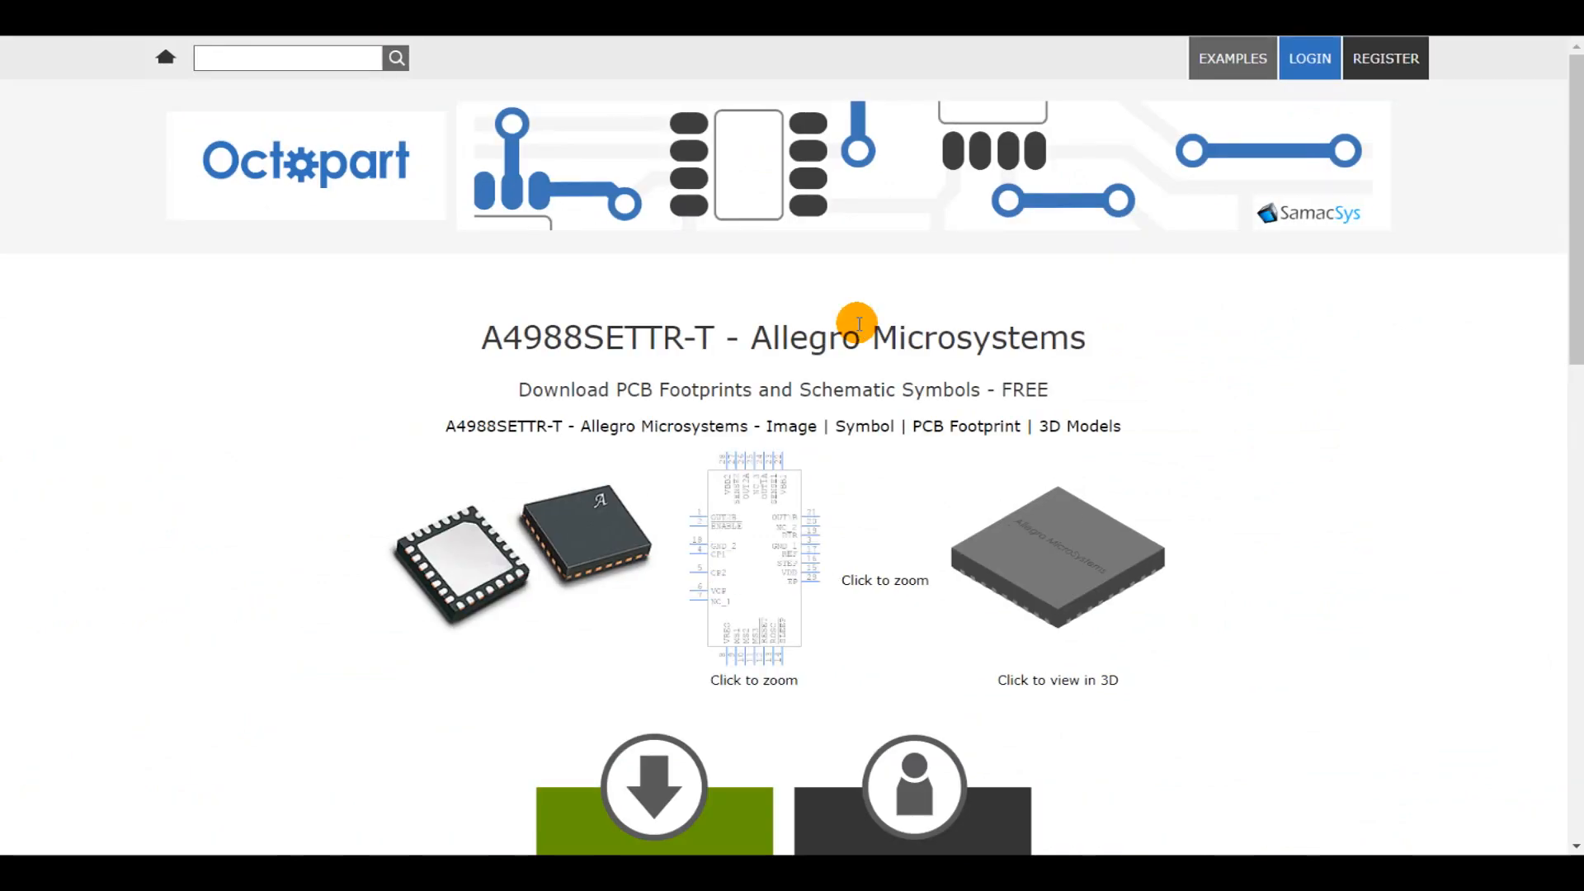
scroll("down", 3)
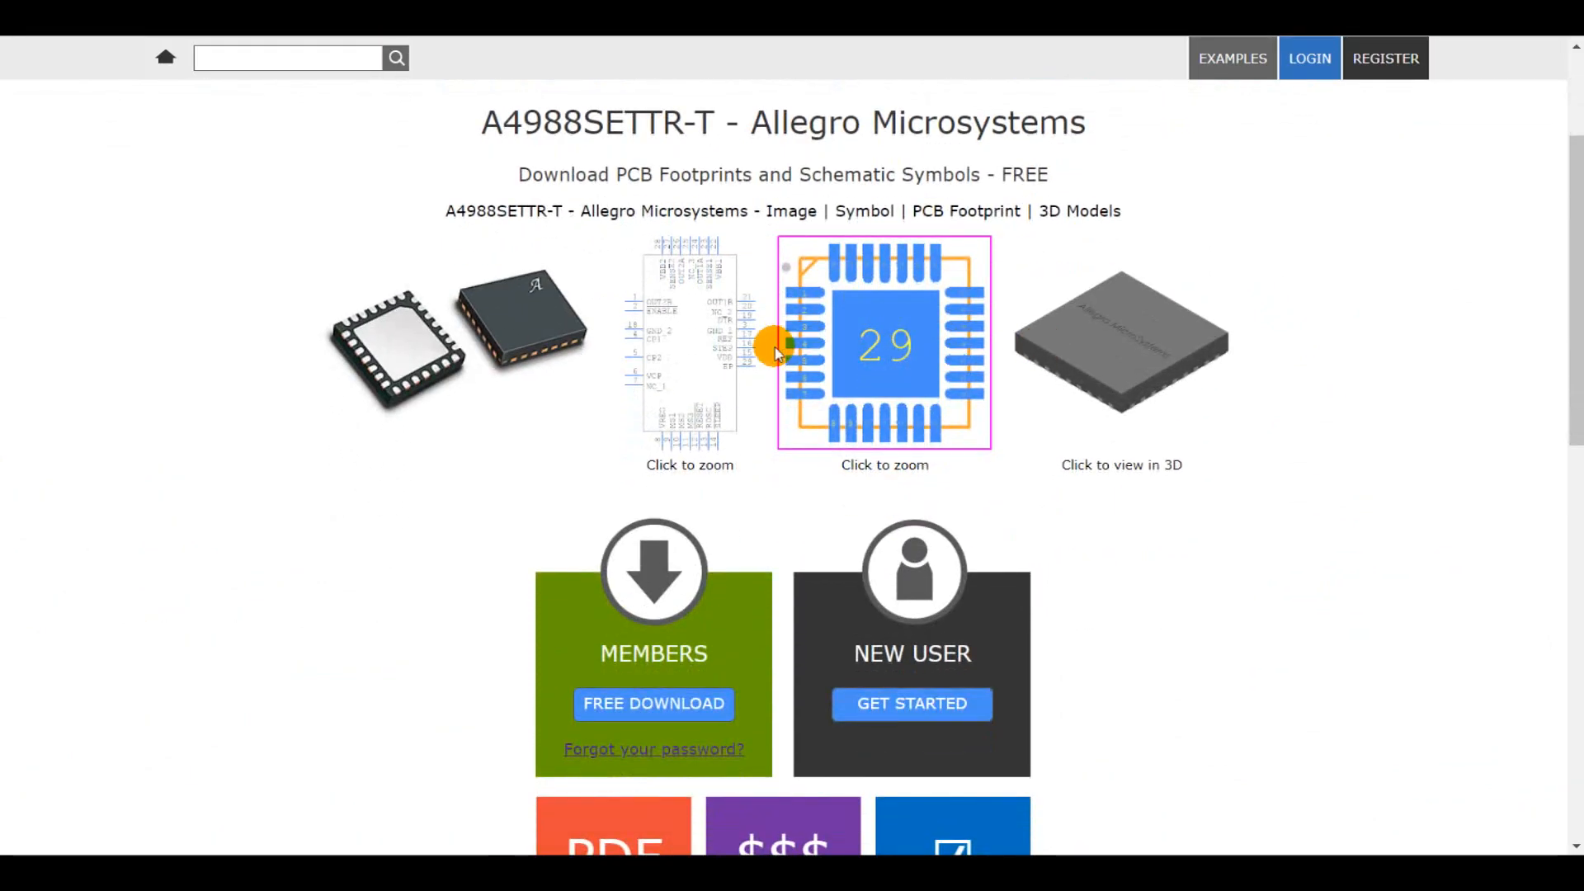
scroll("down", 3)
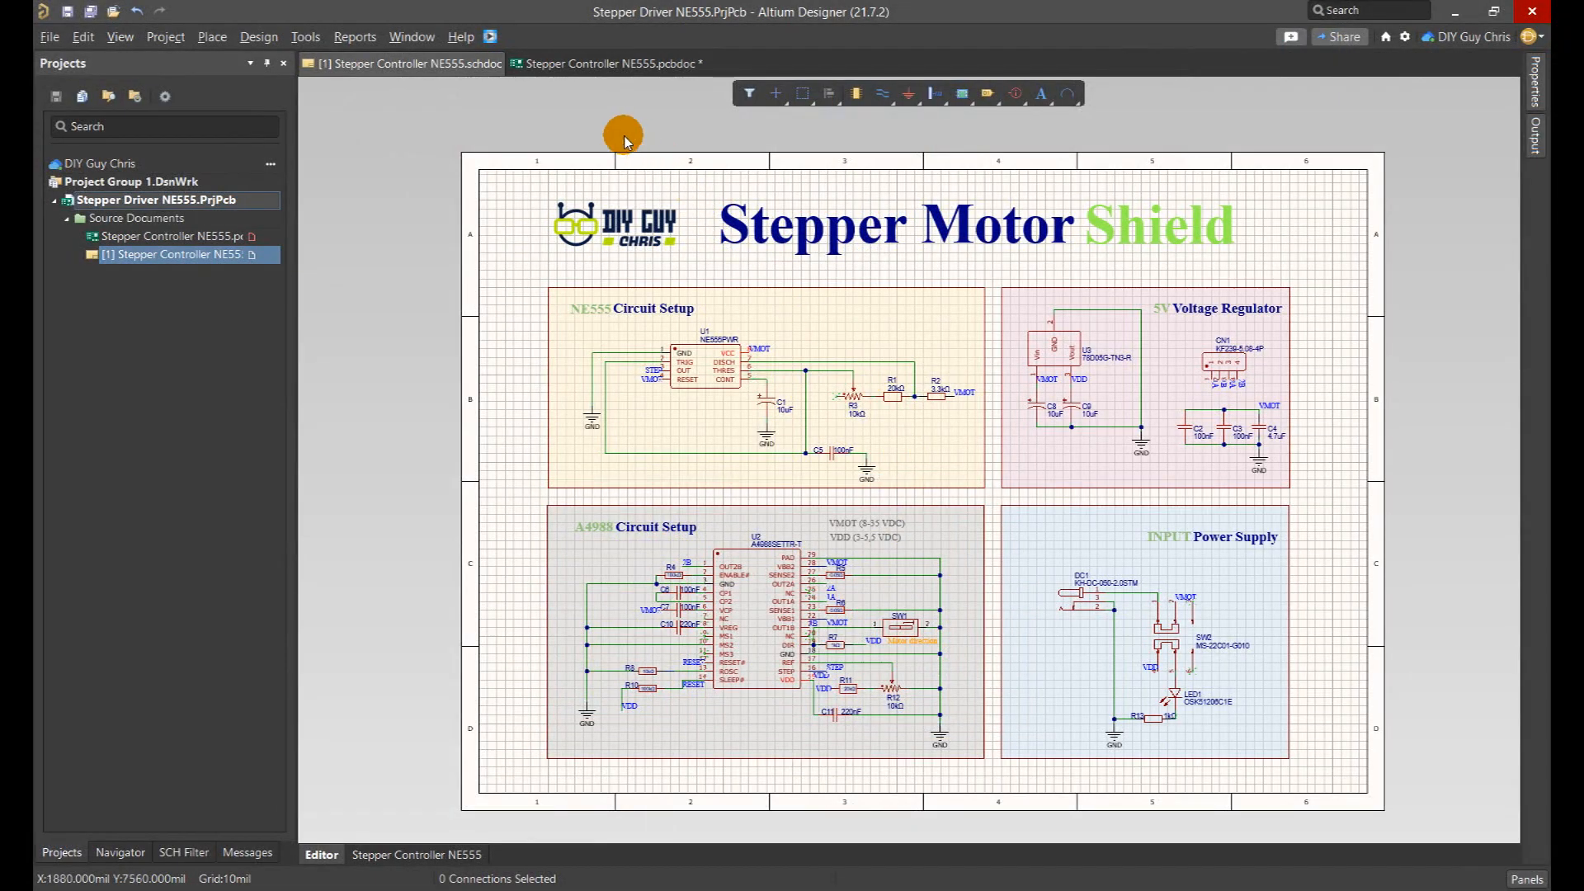
- Switch to the stepper controller PCB and inspect the motor connector and speed-control area
left_click(606, 63)
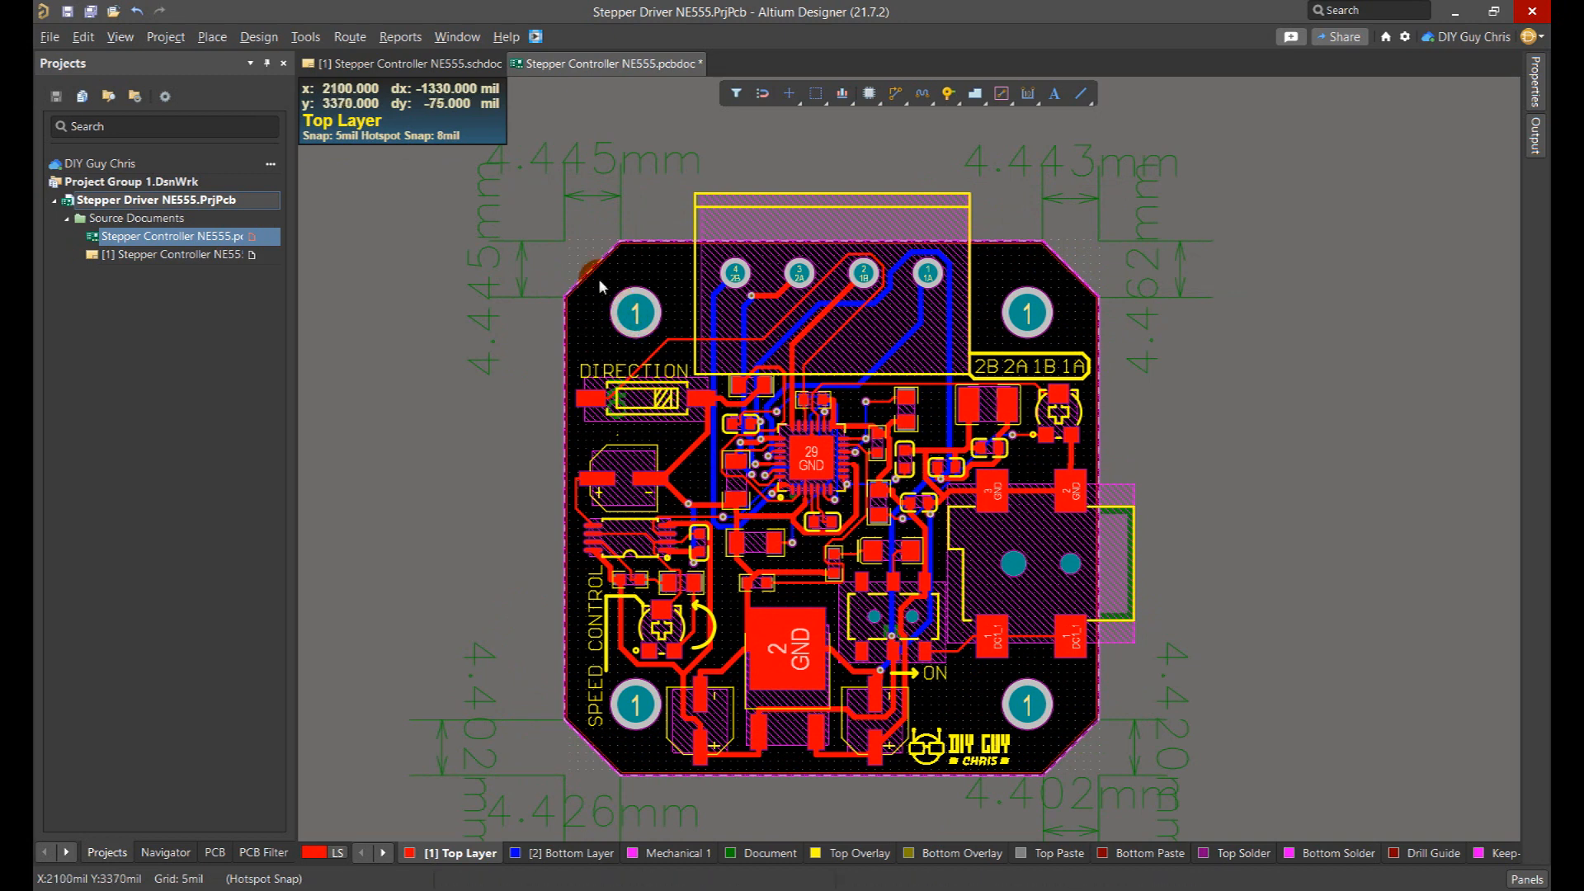
mouse_move(990, 261)
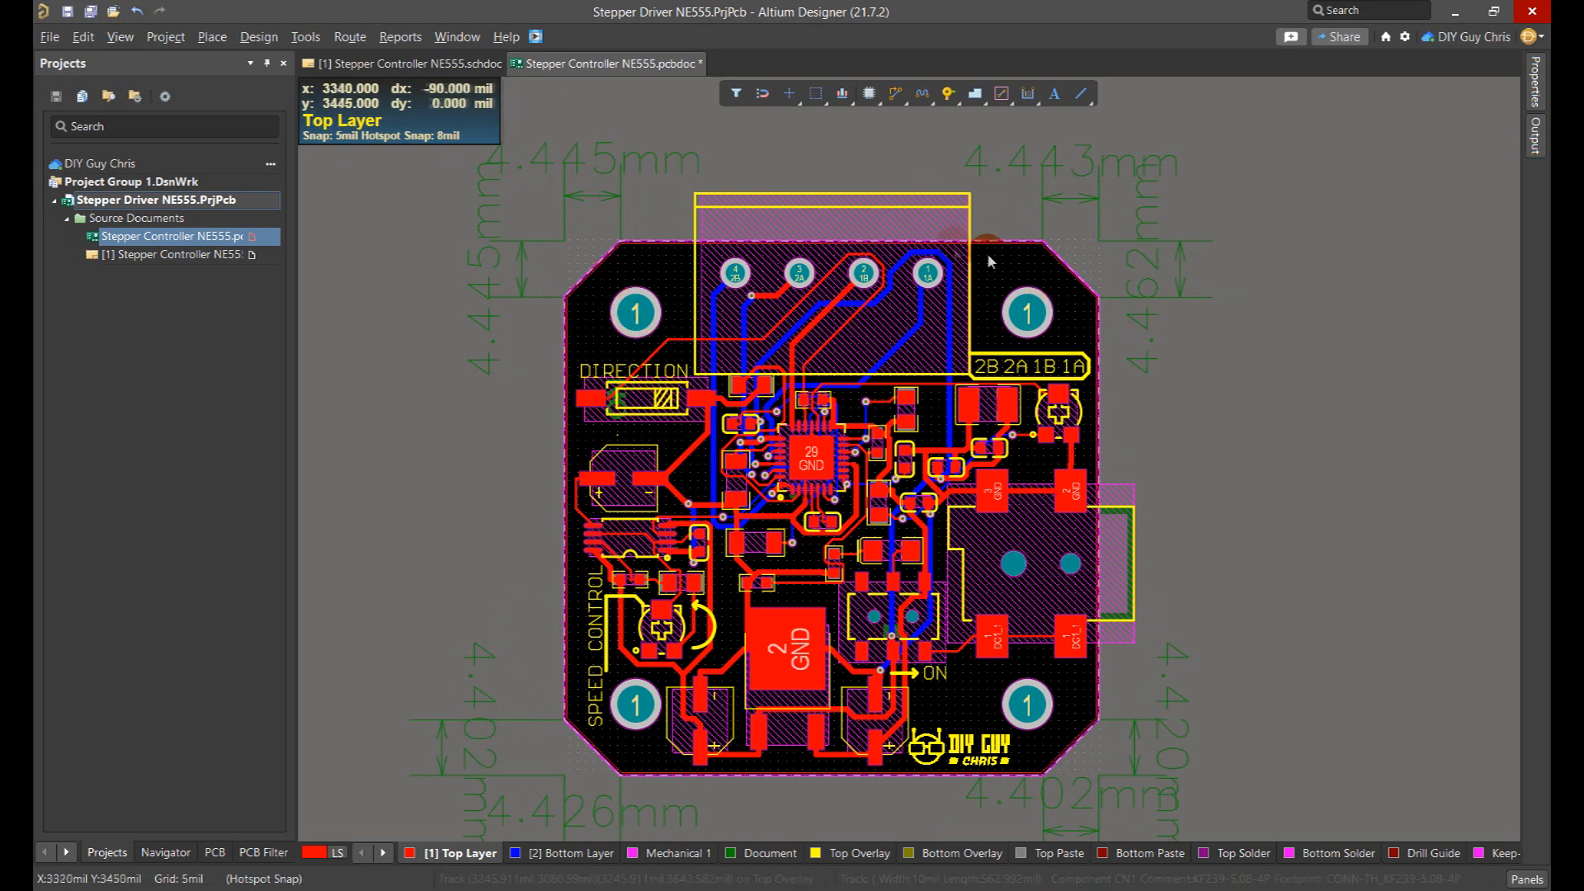
left_click(569, 717)
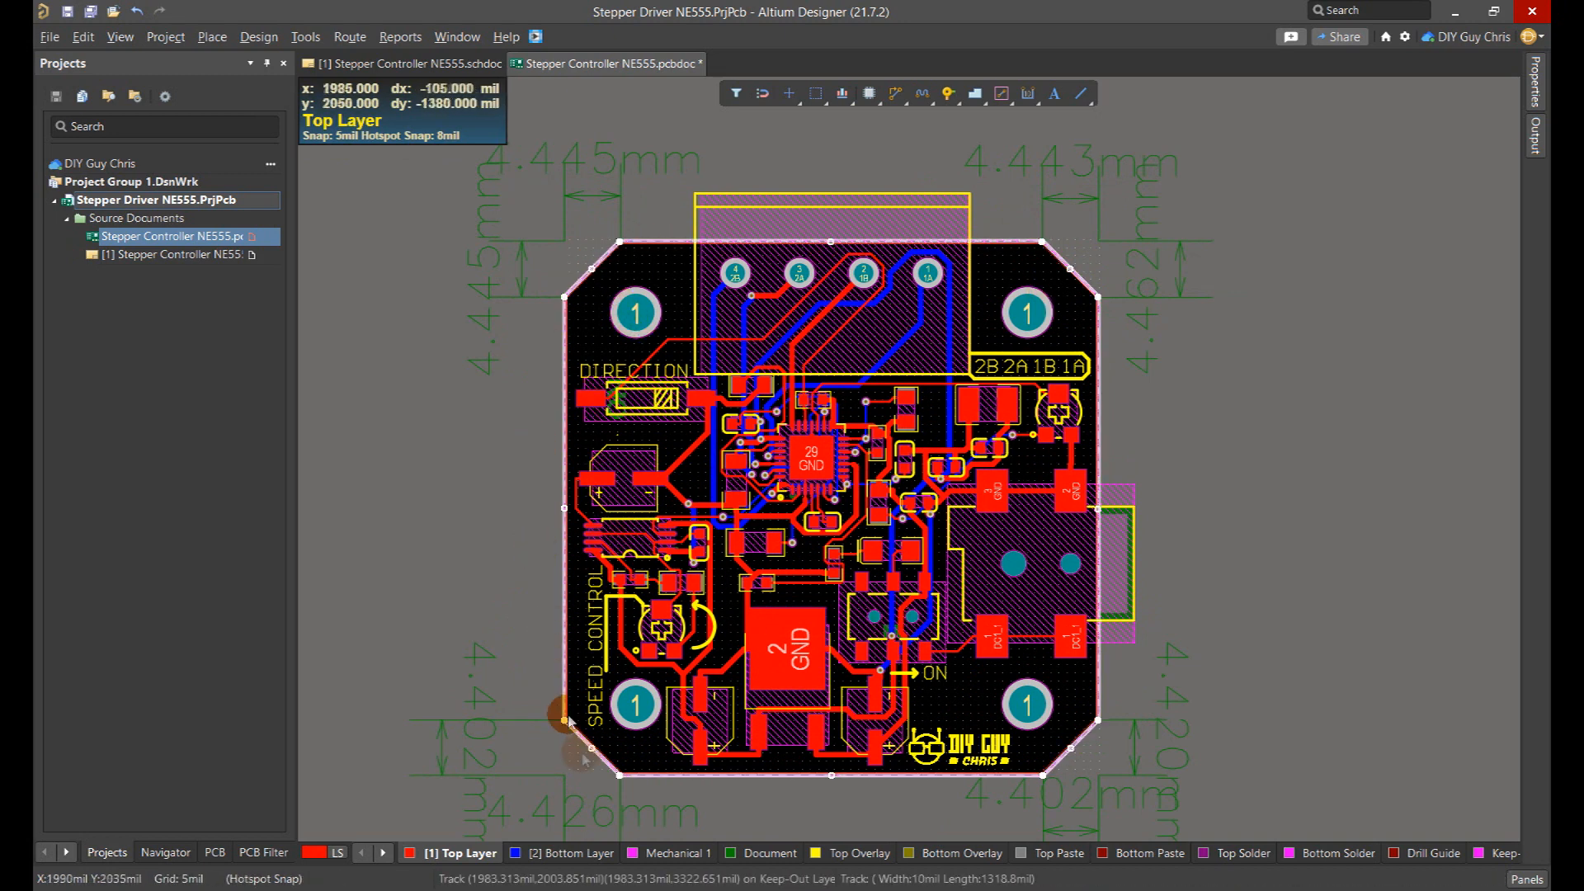
mouse_move(524, 456)
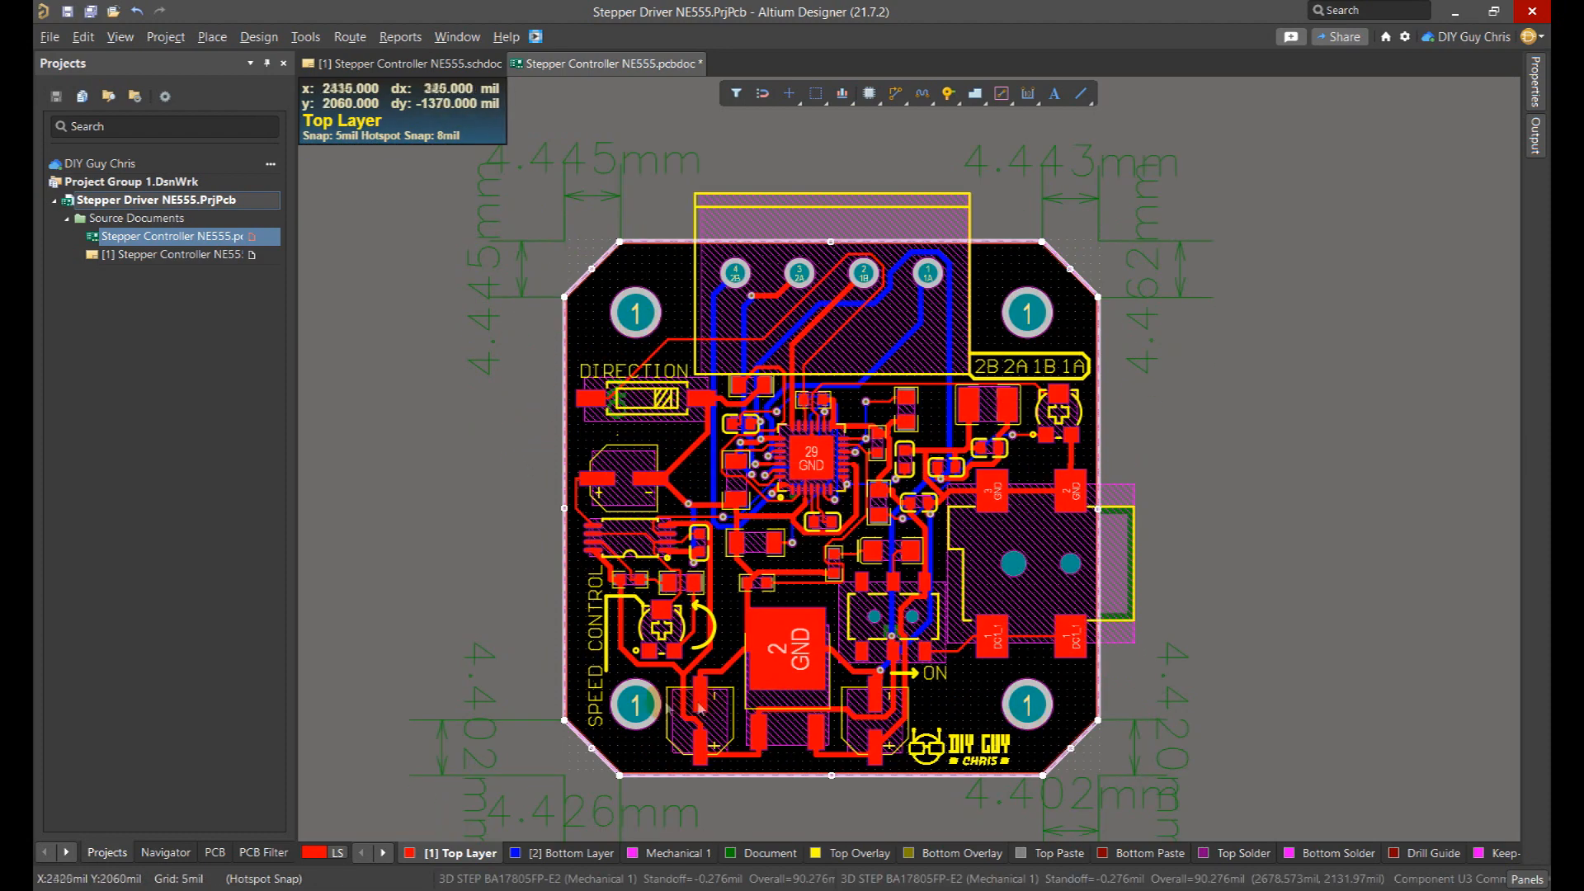
mouse_move(1219, 198)
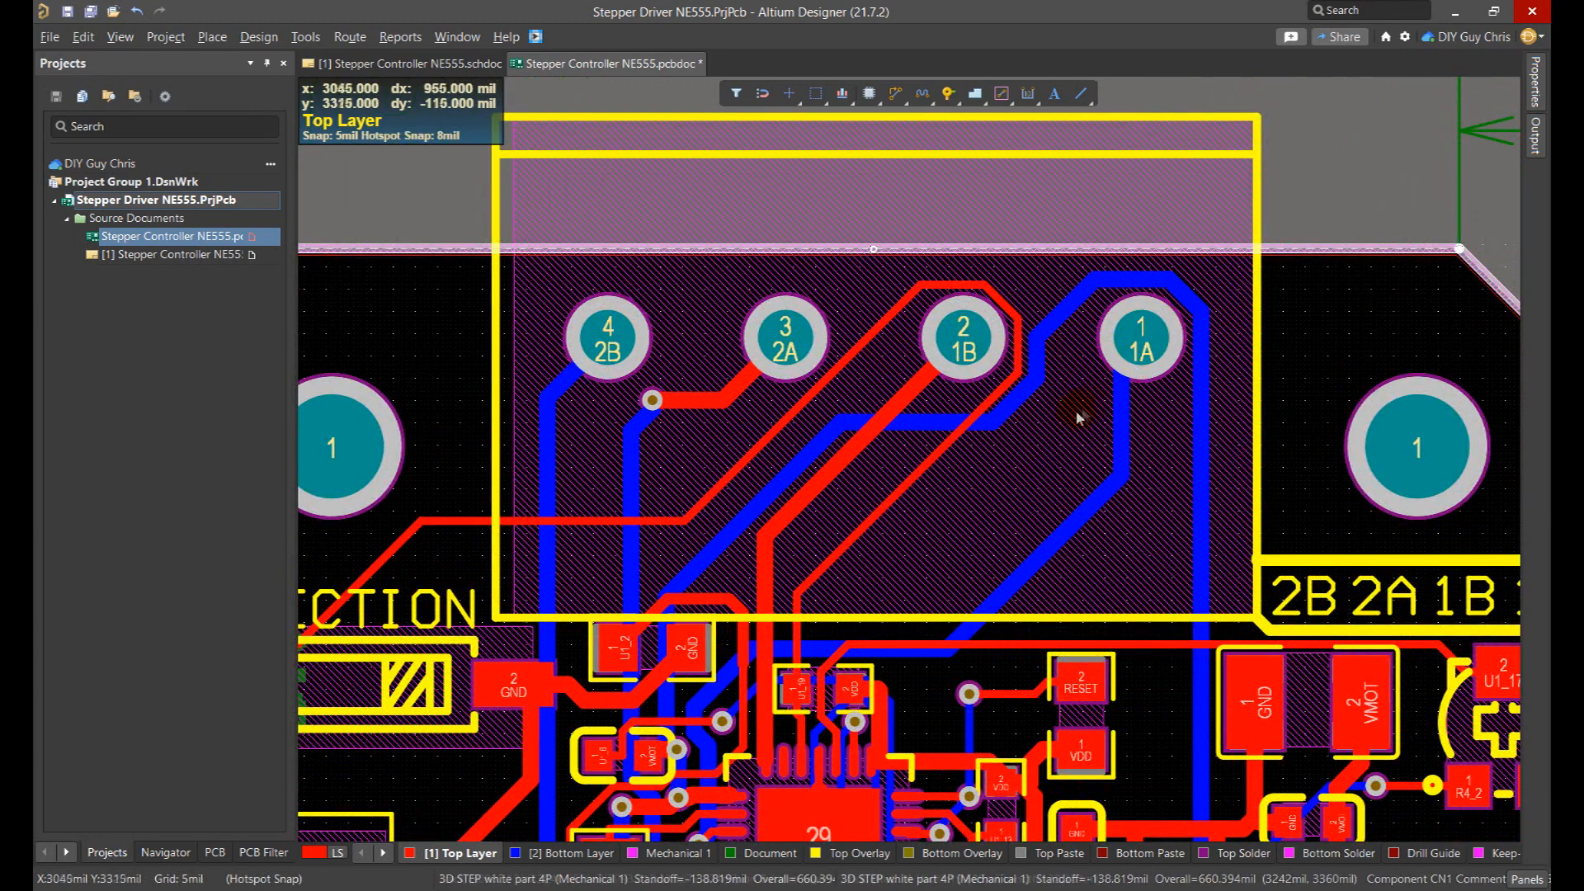
mouse_move(690, 473)
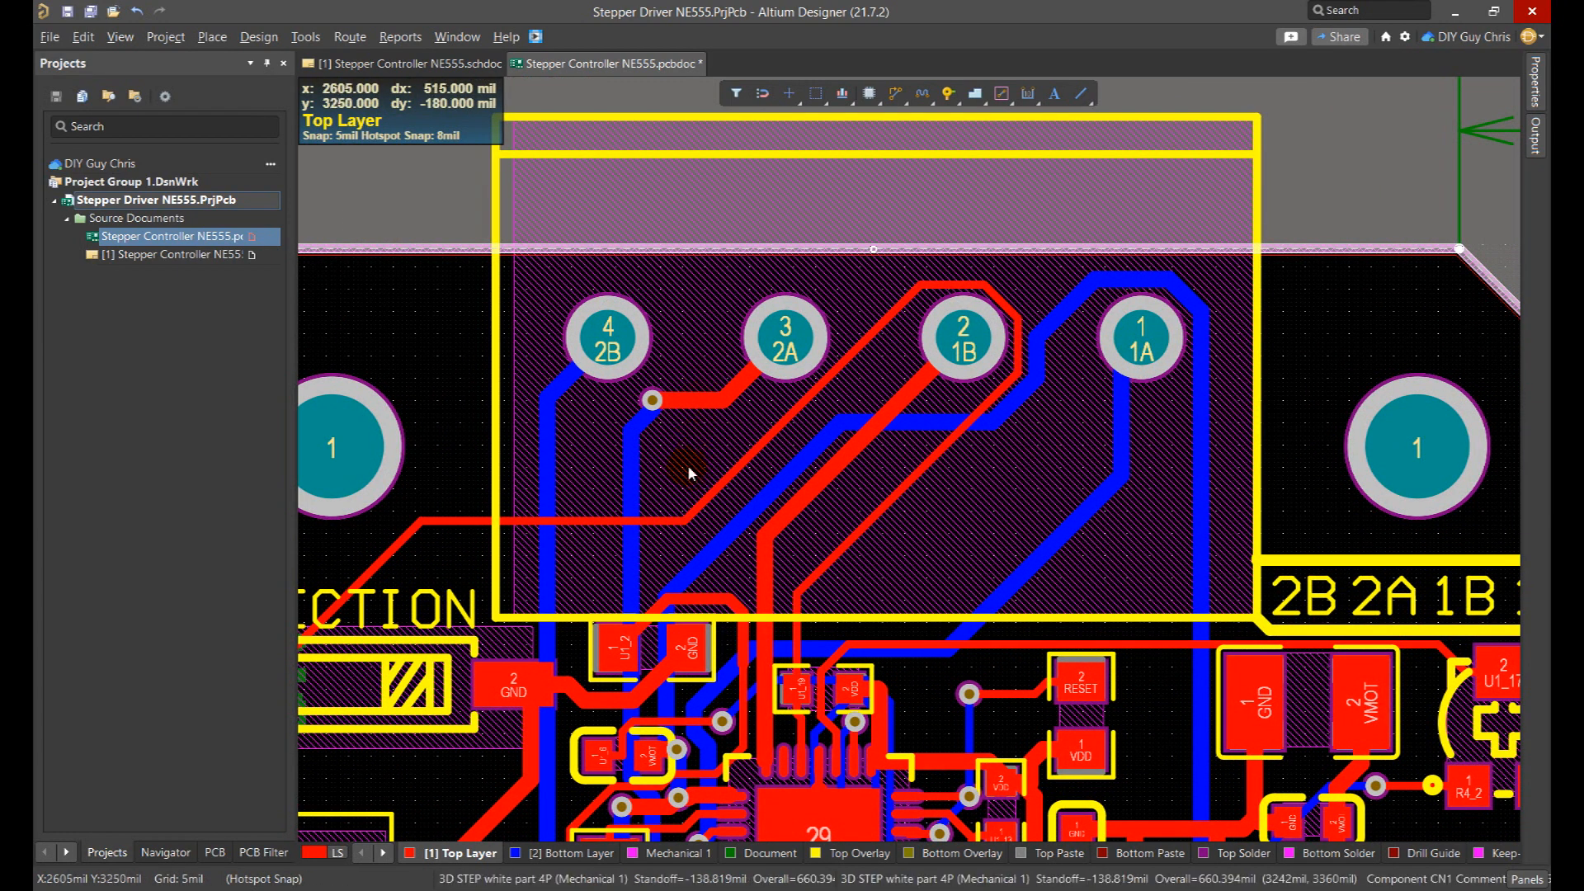
scroll("down", 3)
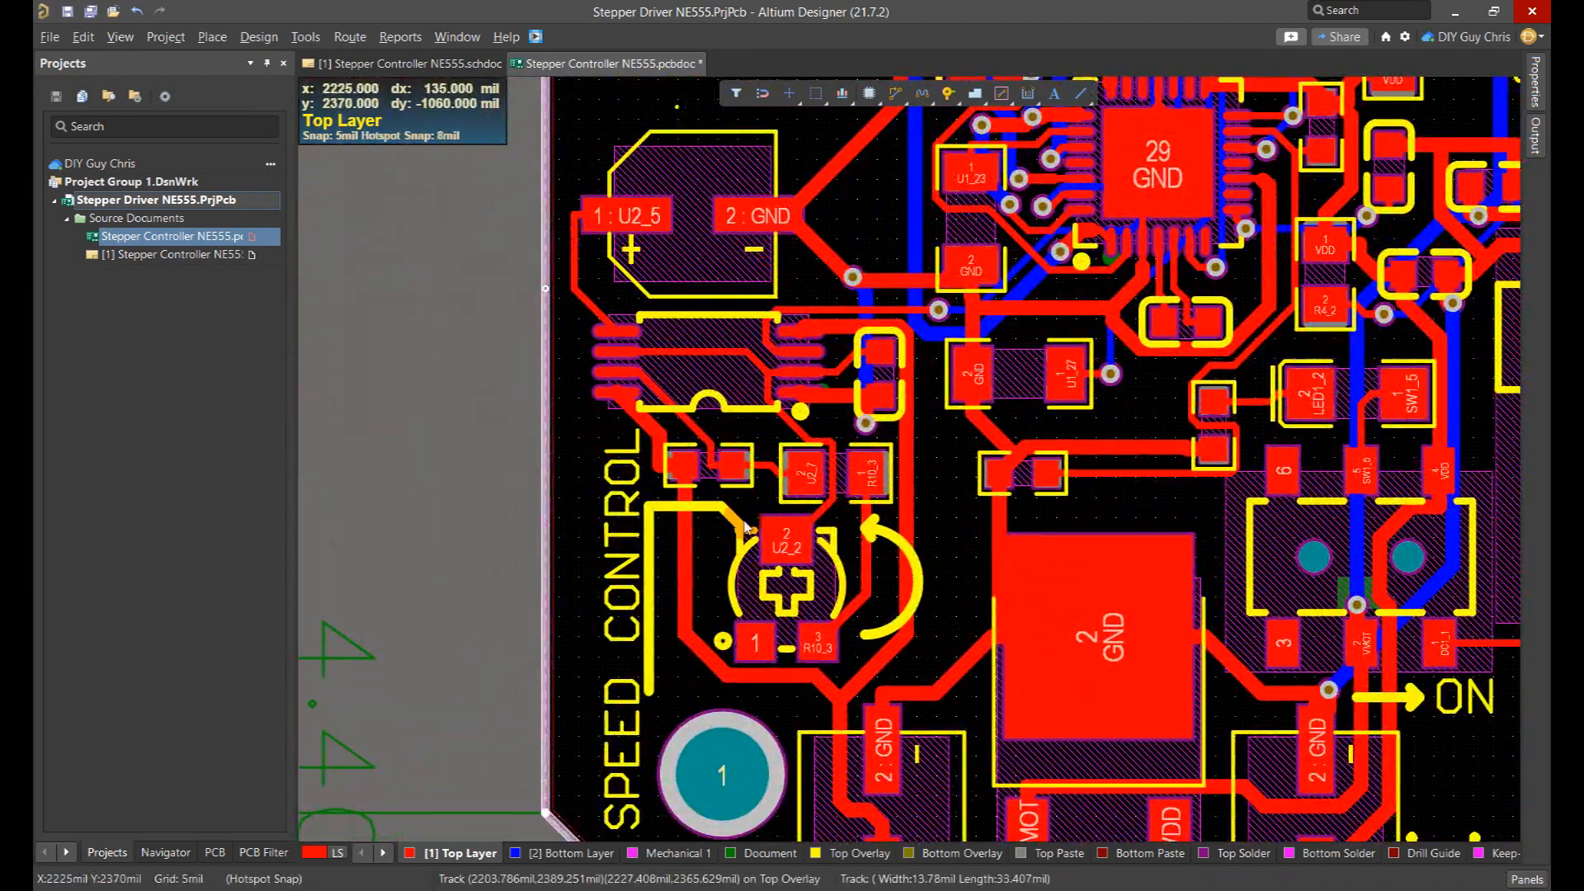
scroll("down", 3)
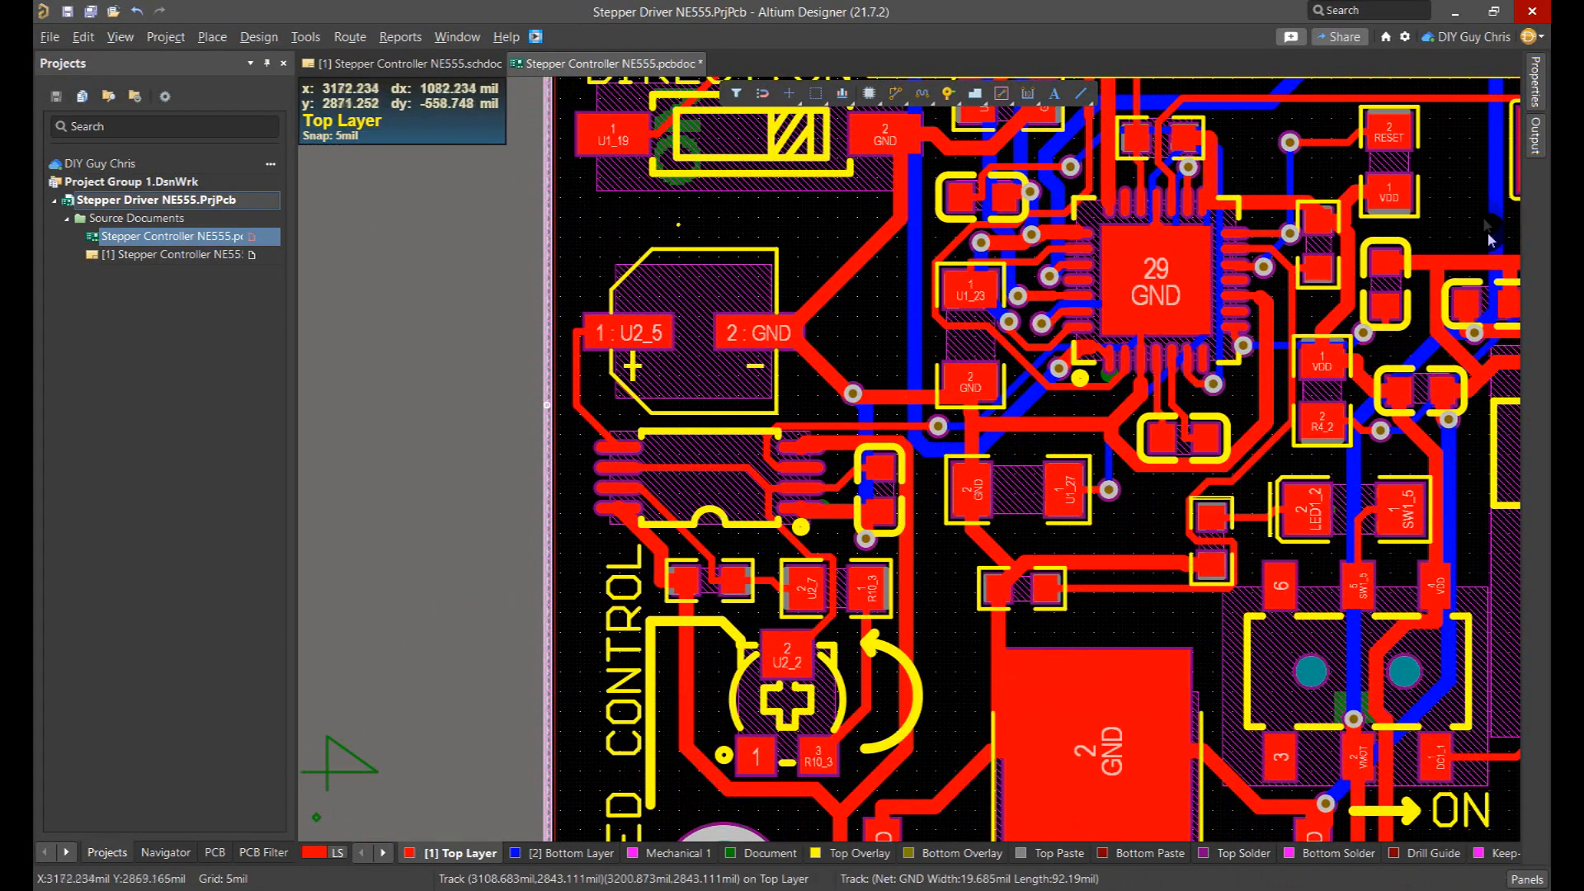
mouse_move(687, 495)
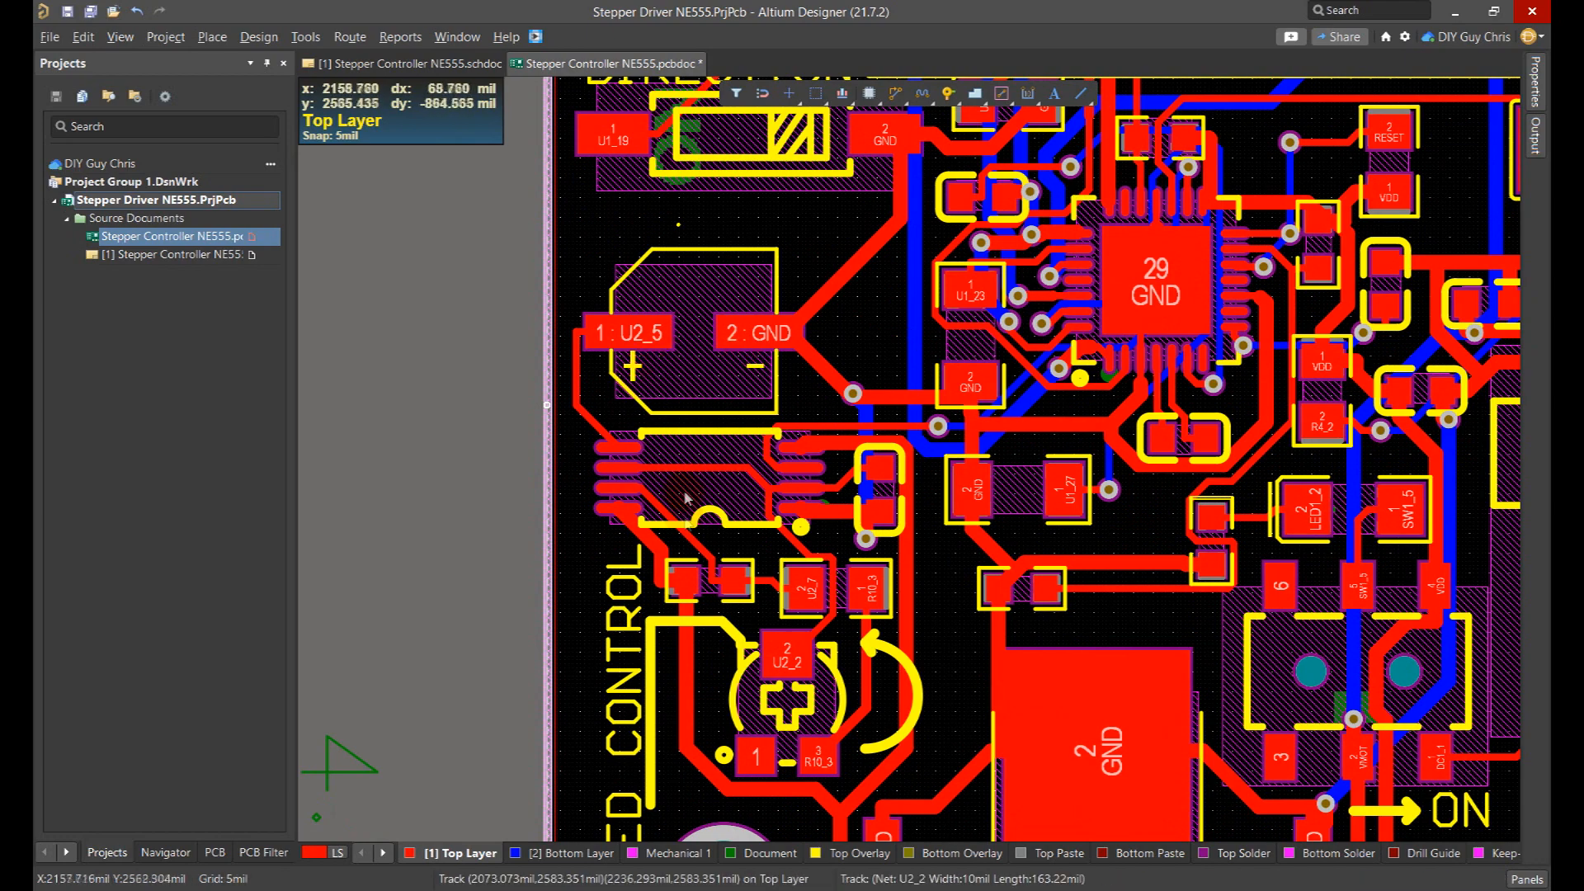
scroll("down", 3)
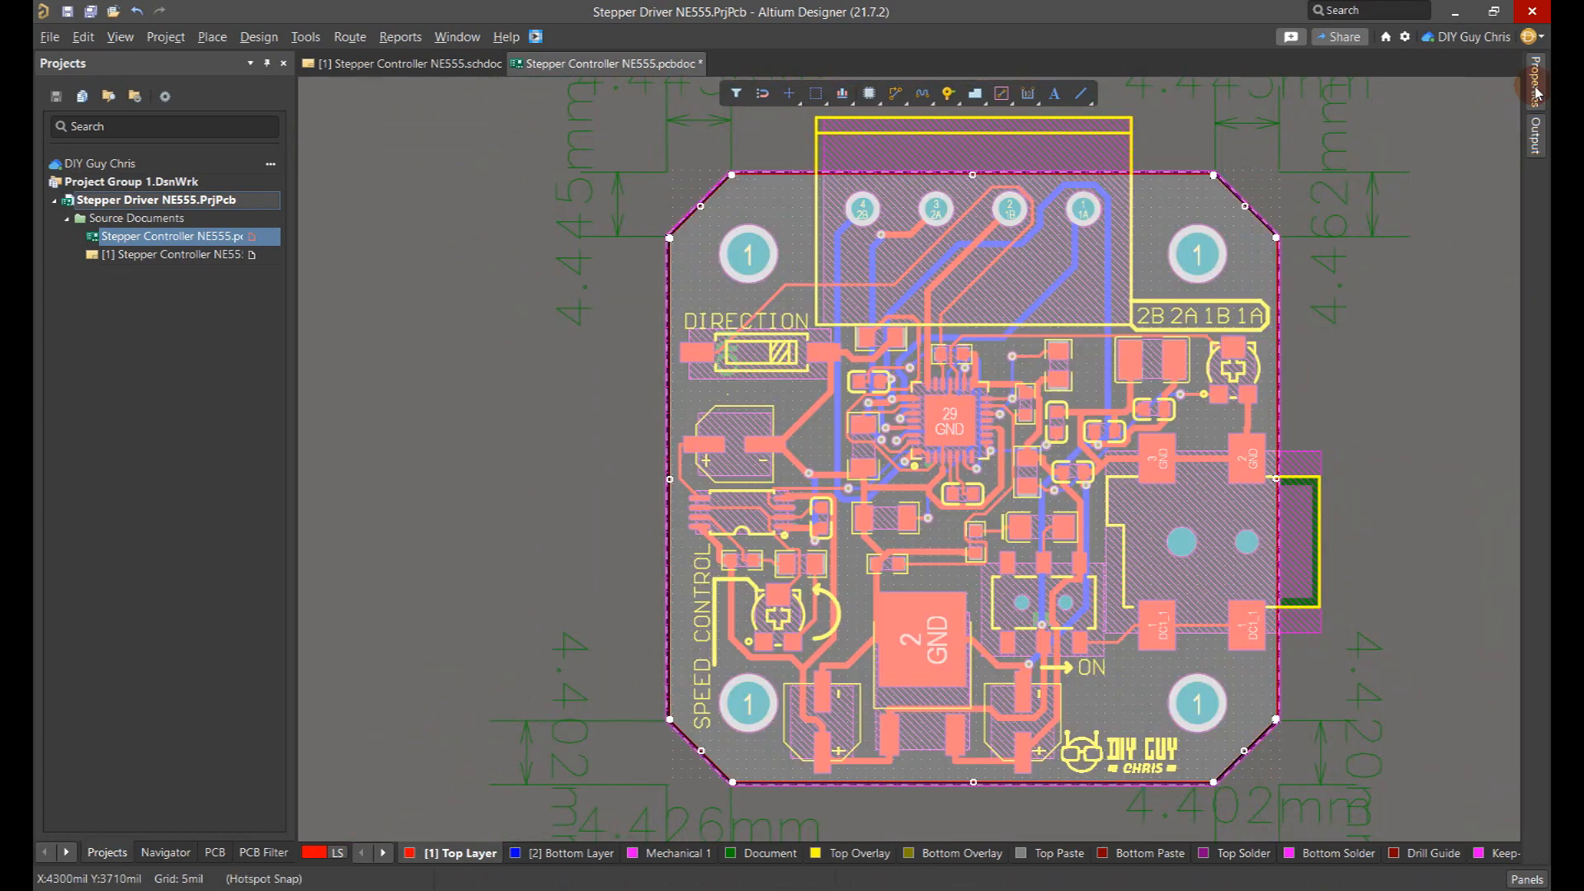
- Give the top-layer GND polygon a hatch pattern and pour it
left_click(1534, 71)
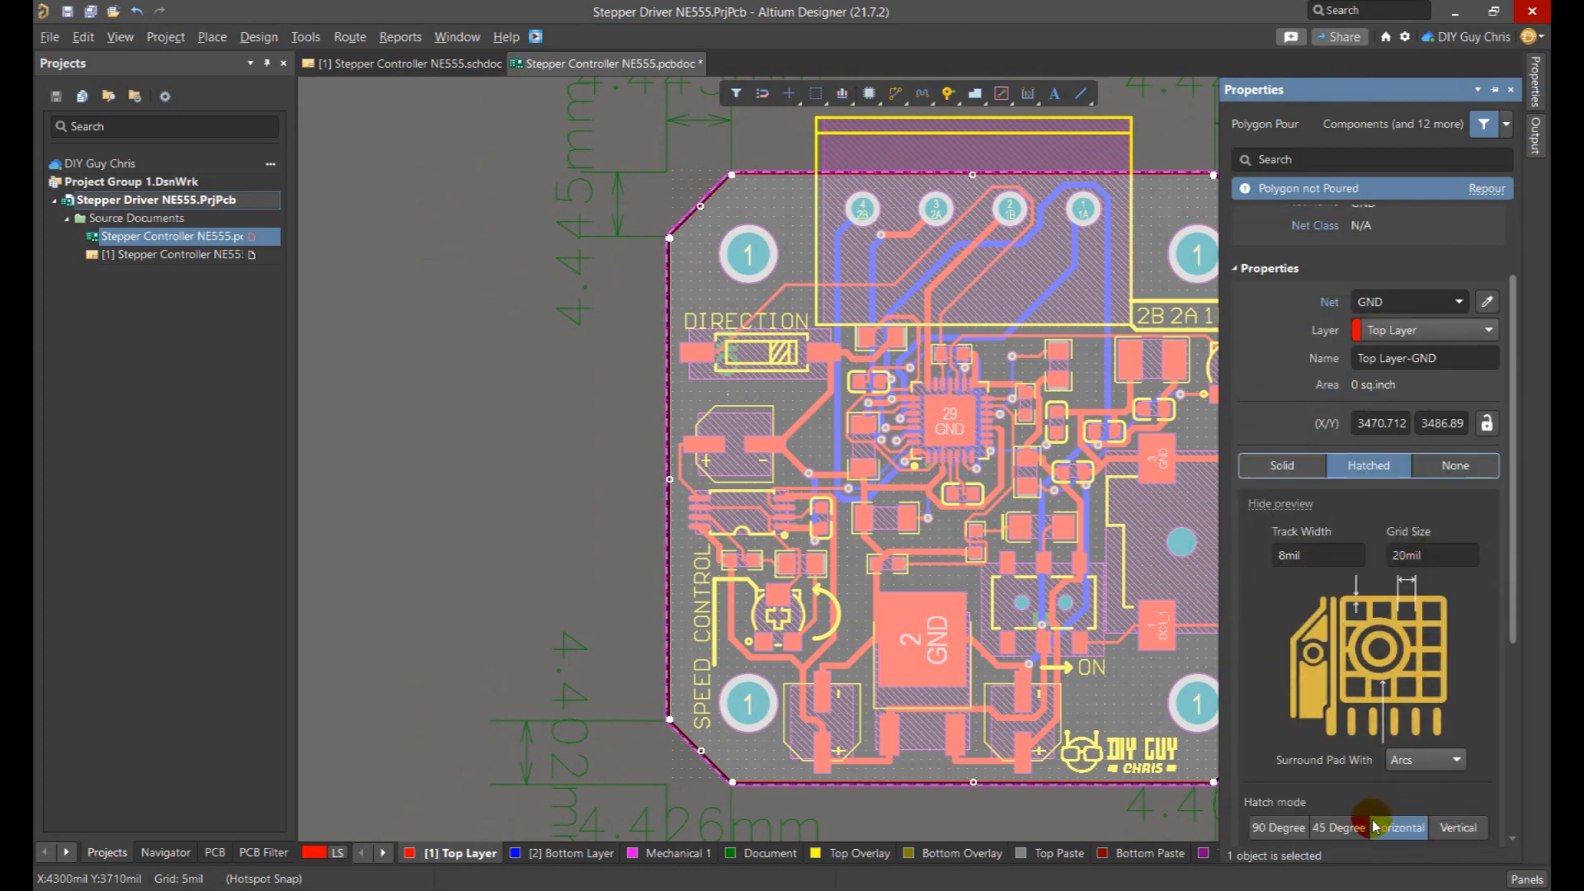
left_click(1486, 188)
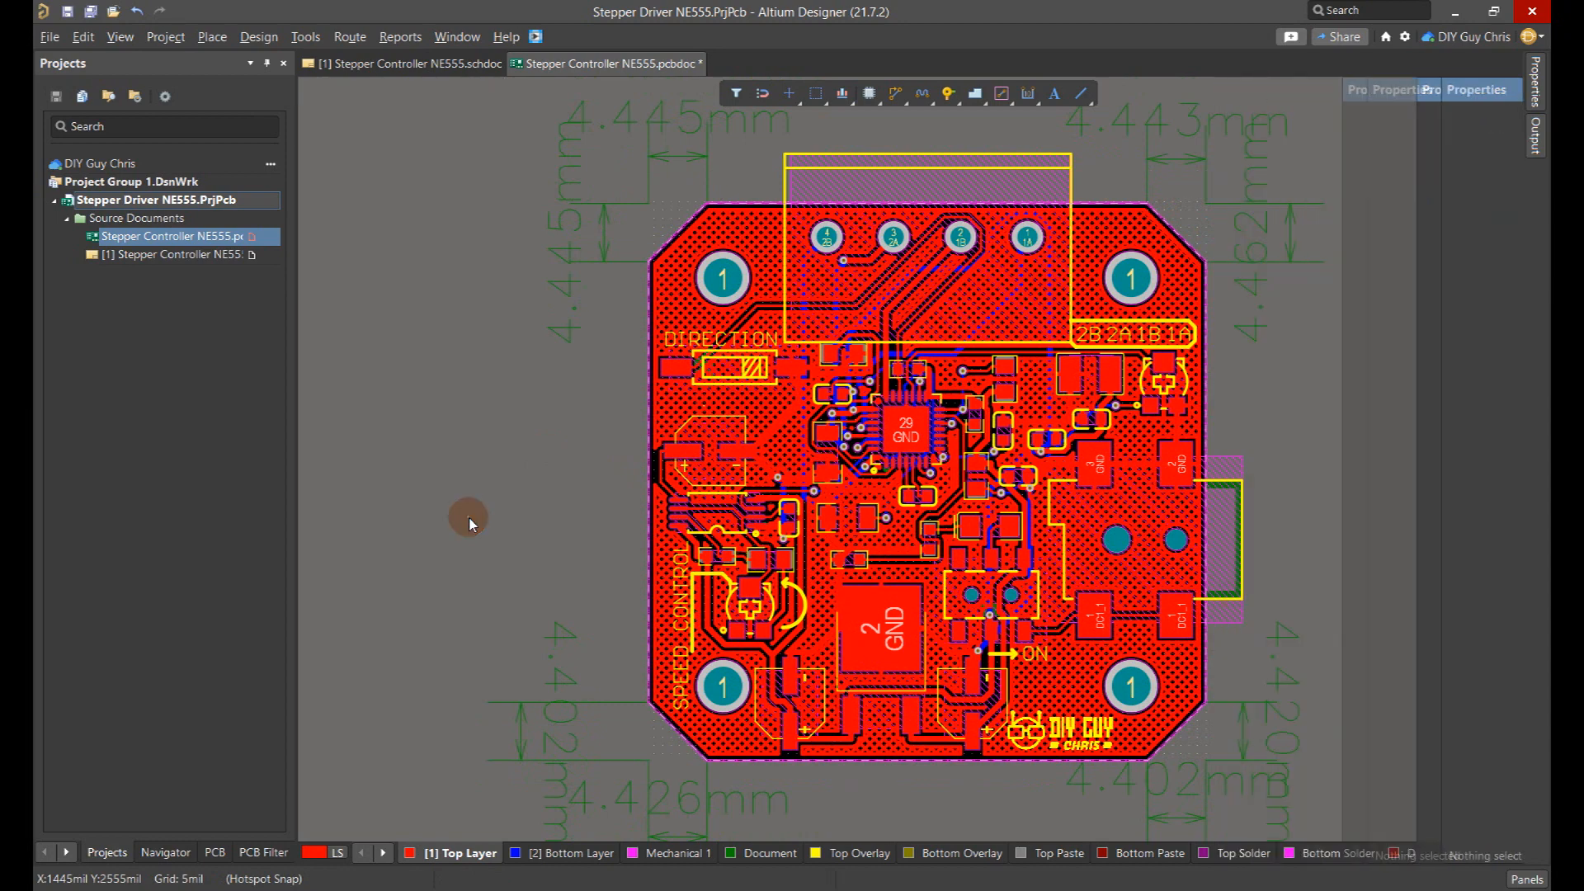
mouse_move(106, 50)
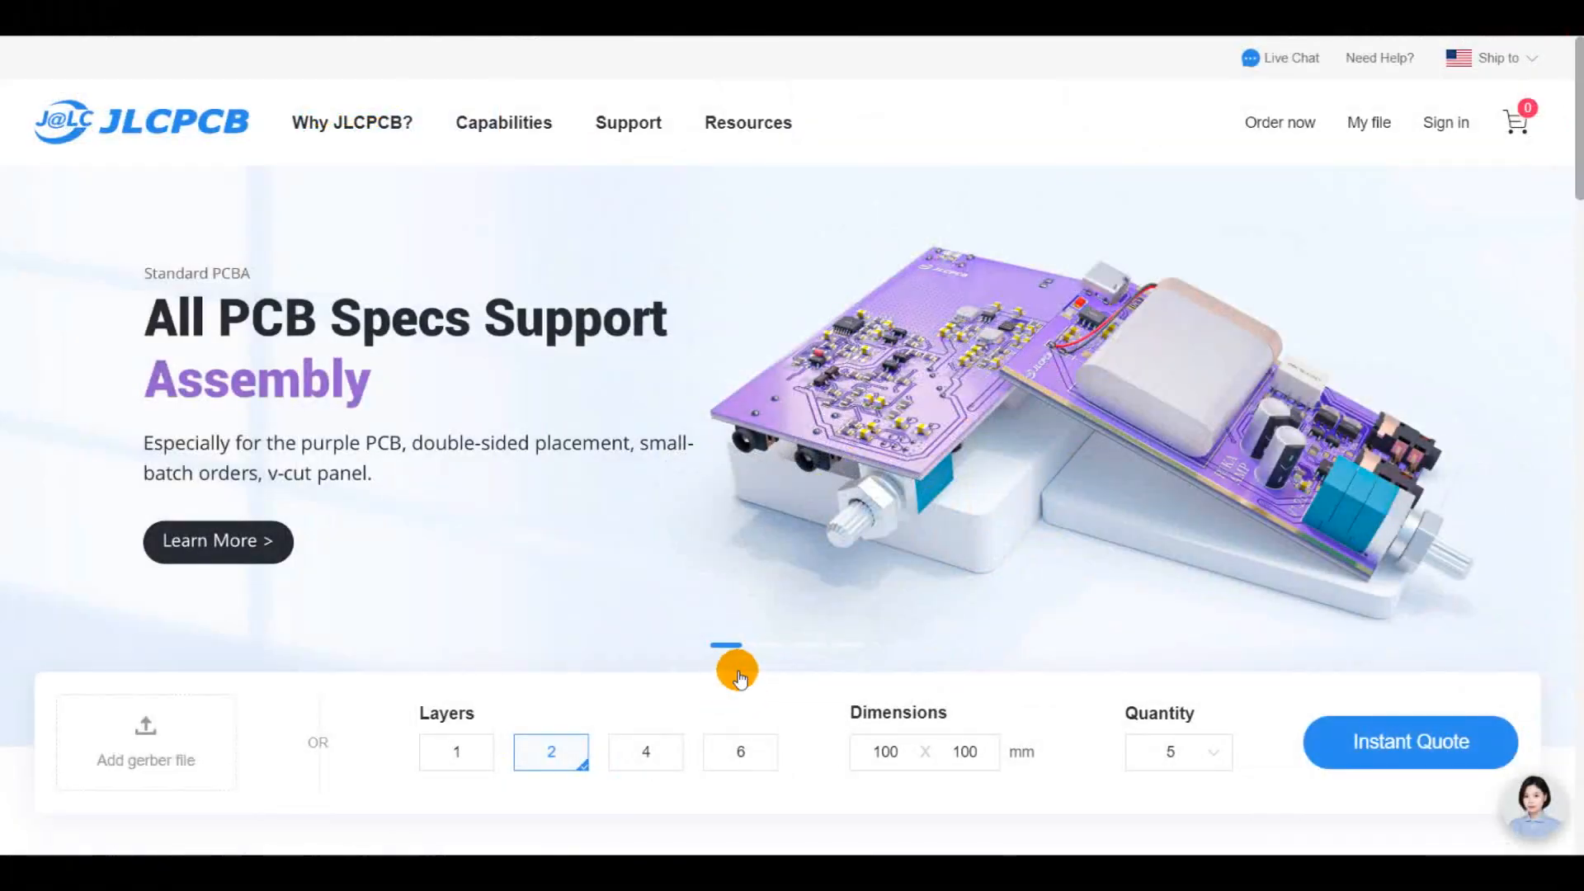
- Upload the GERBER zip as a 2-layer 42.29 mm board and pick black solder mask
left_click(1409, 742)
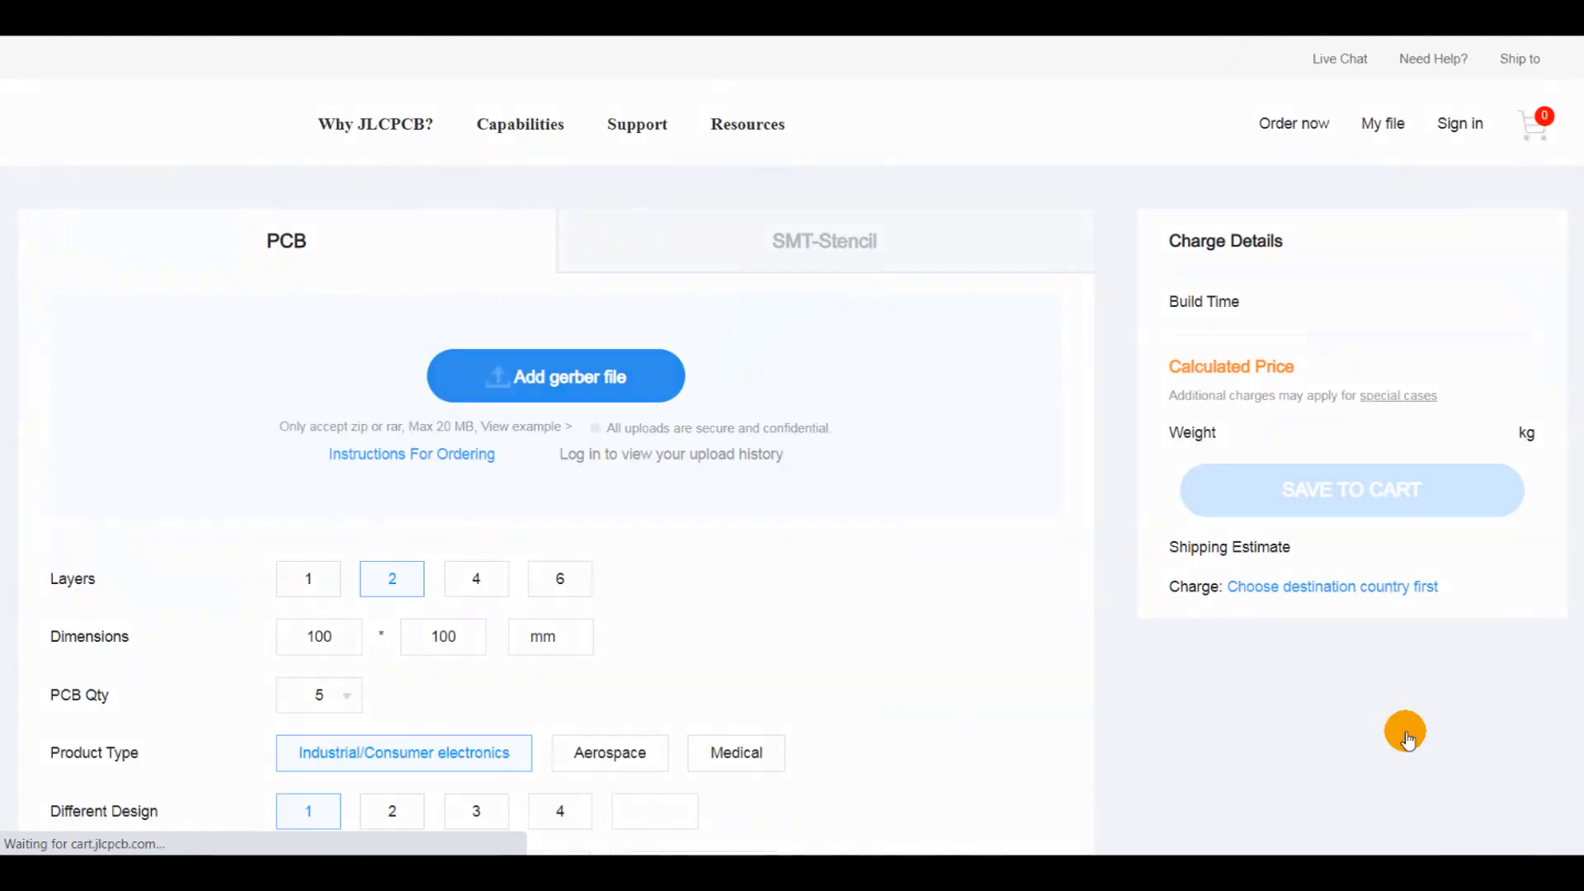
left_click(555, 376)
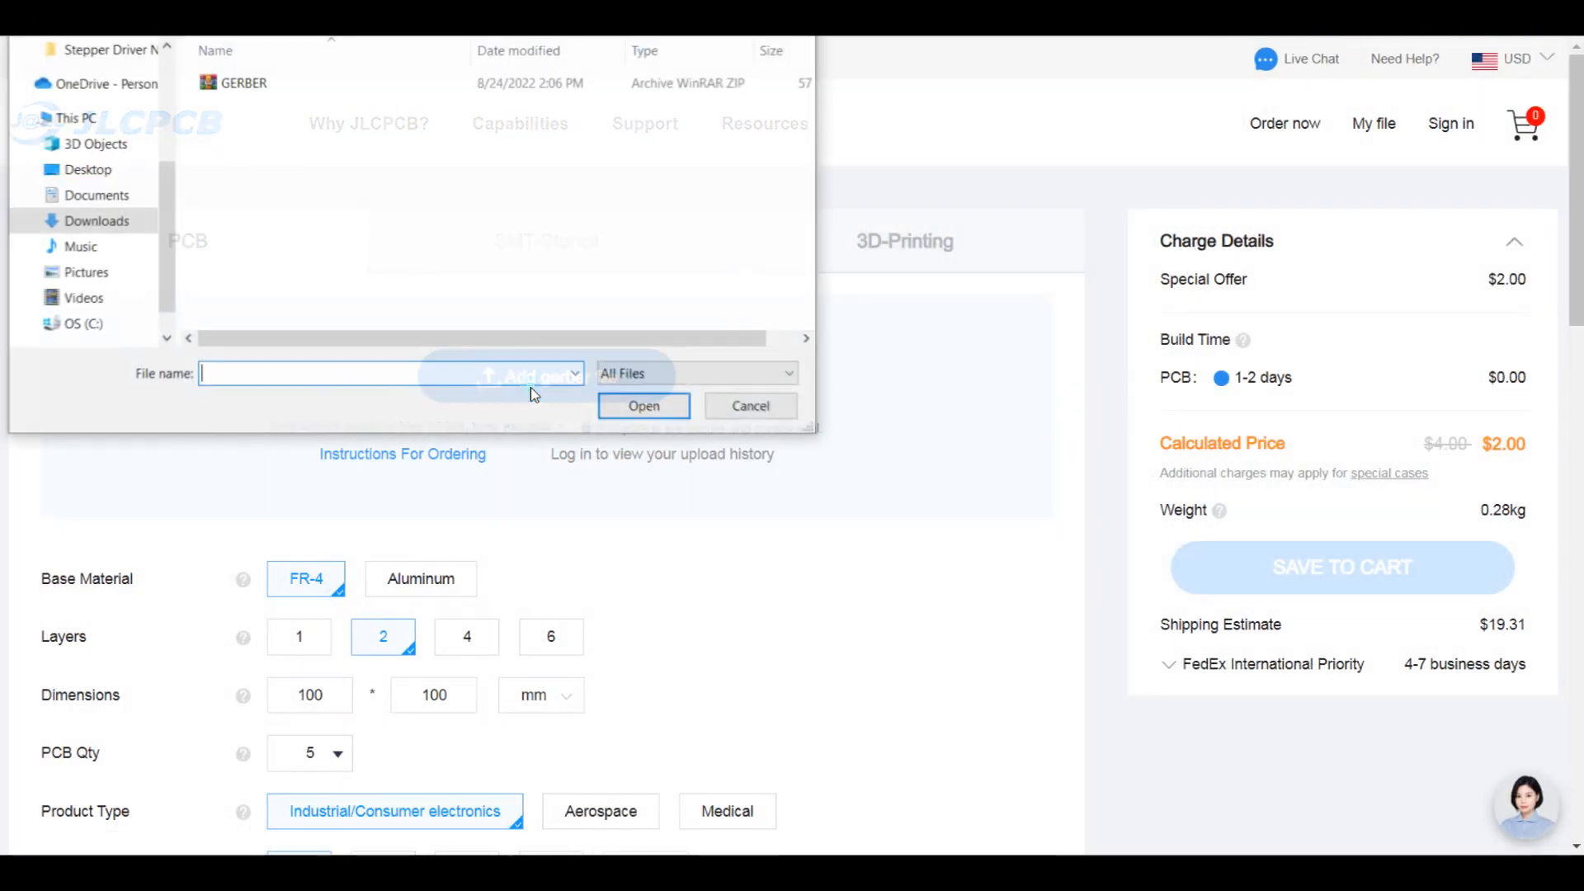
left_click(643, 405)
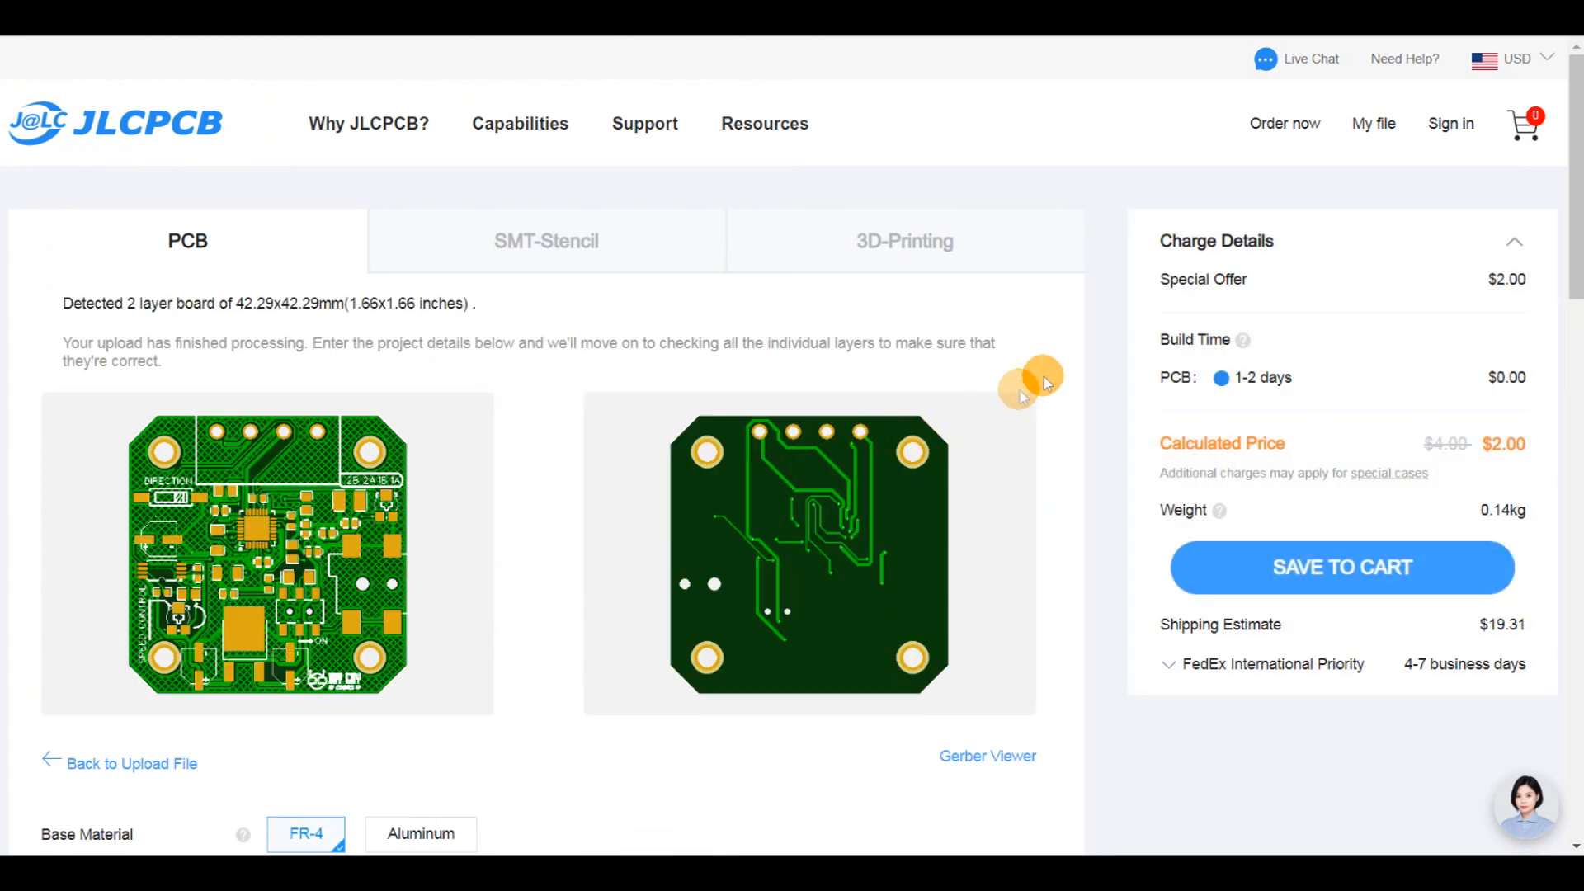
scroll("down", 3)
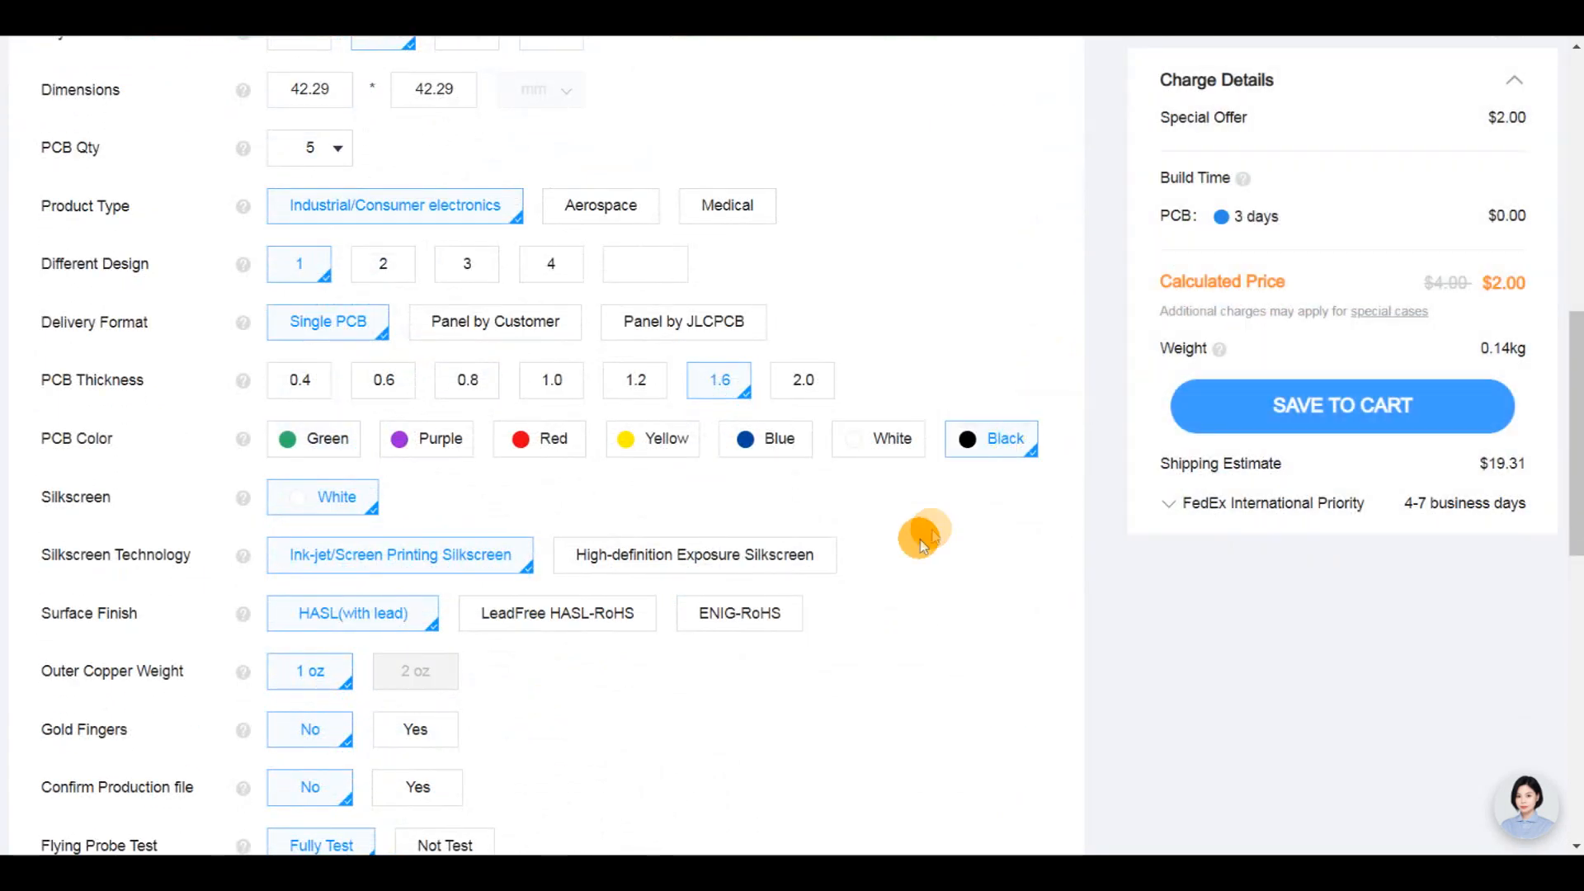
scroll("up", 3)
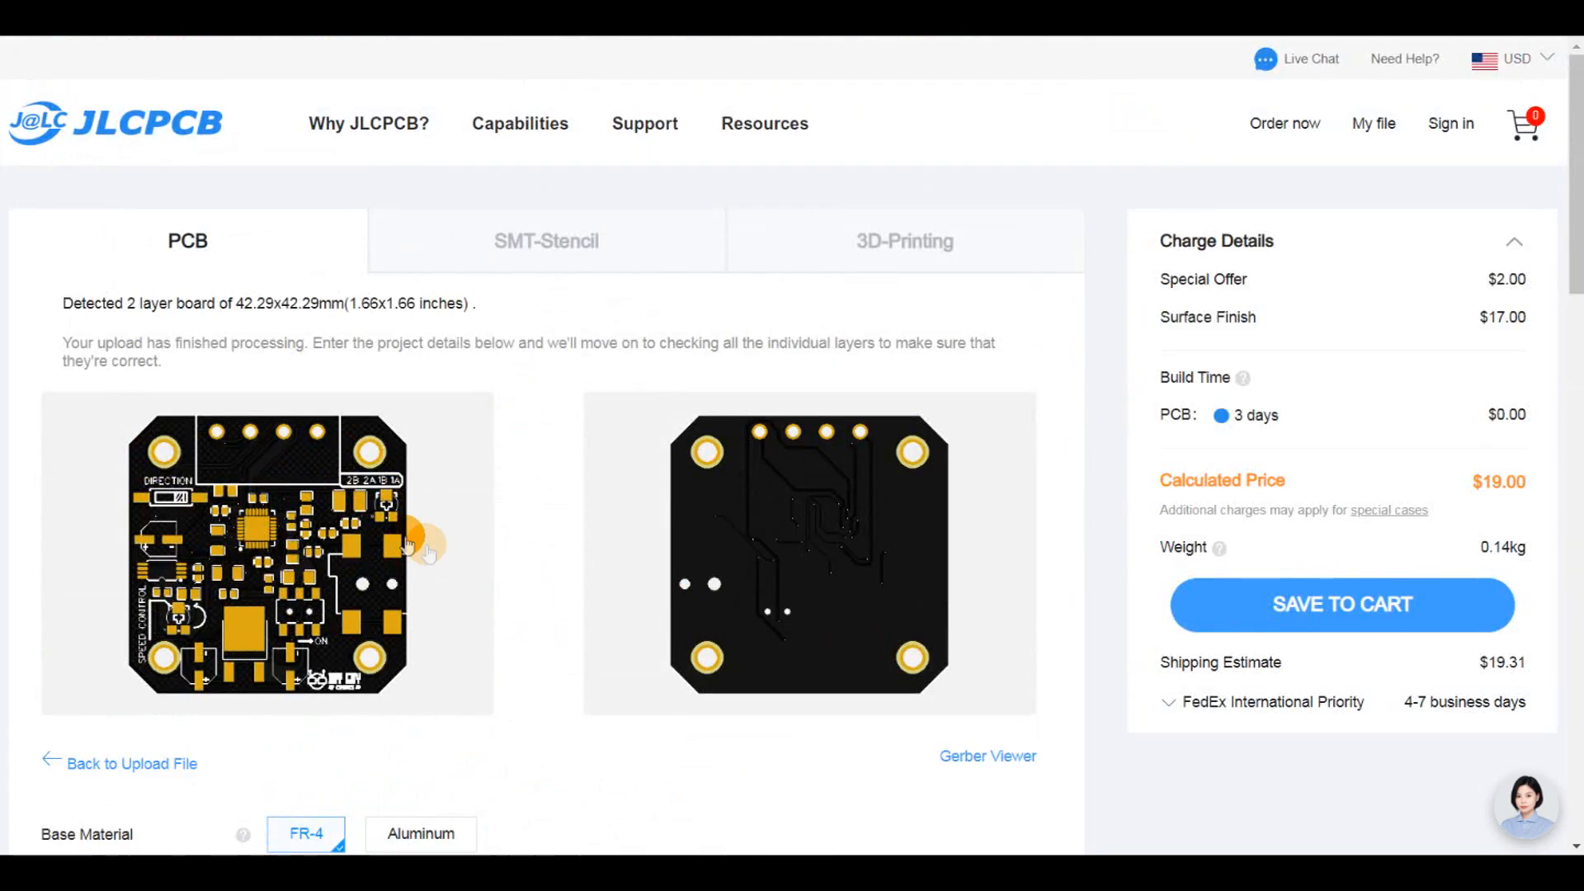
scroll("down", 3)
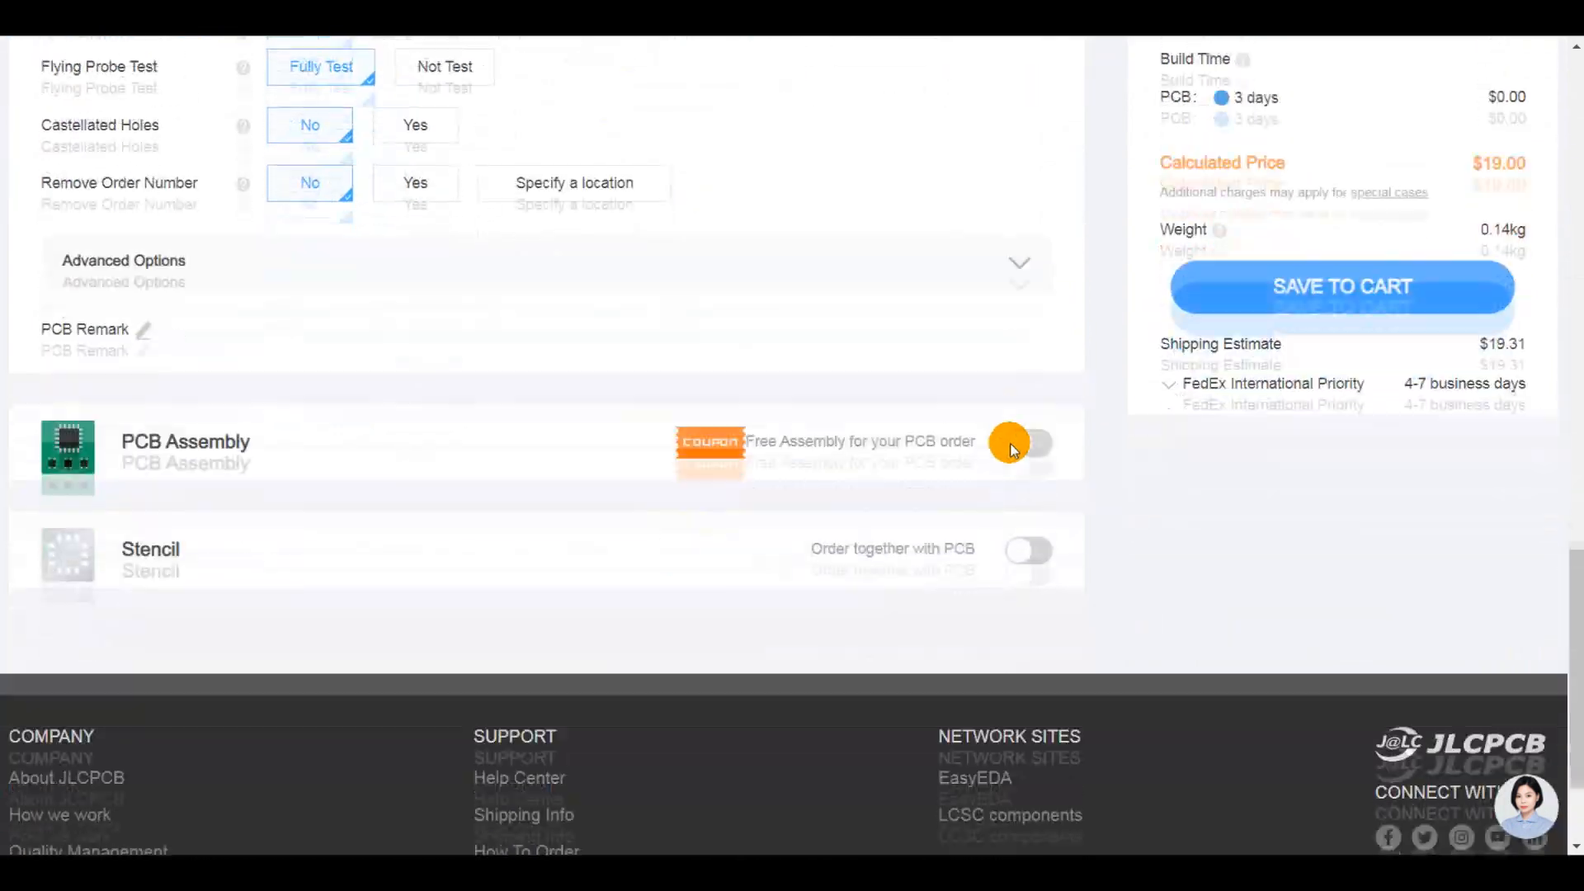
- Add a $7 stencil with custom 70 × 70 mm size, bringing the quote to $26
left_click(1029, 441)
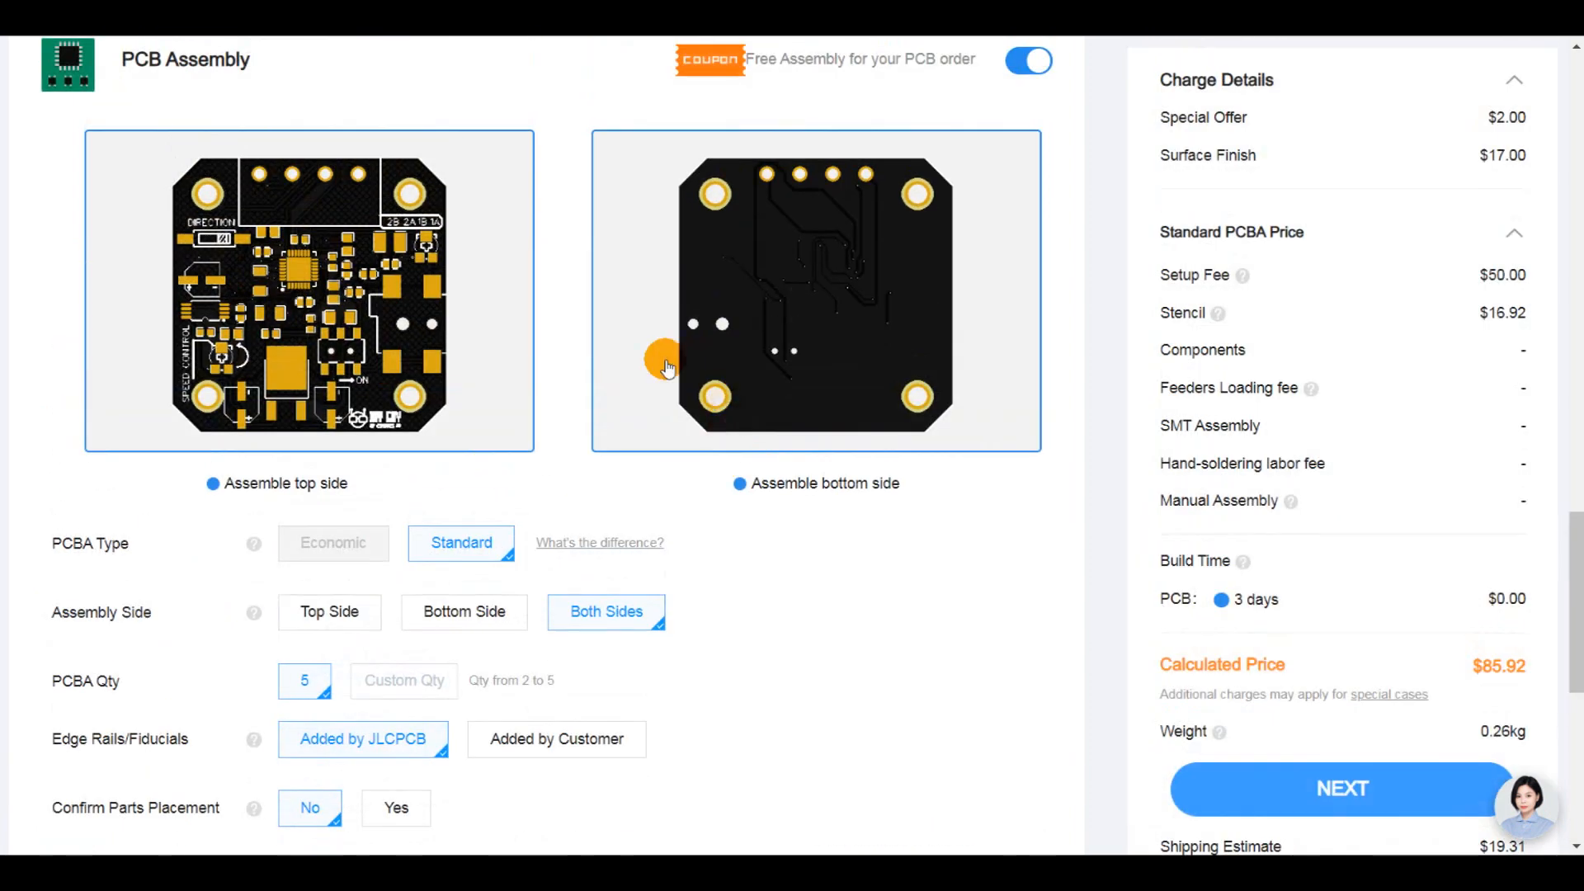
scroll("up", 3)
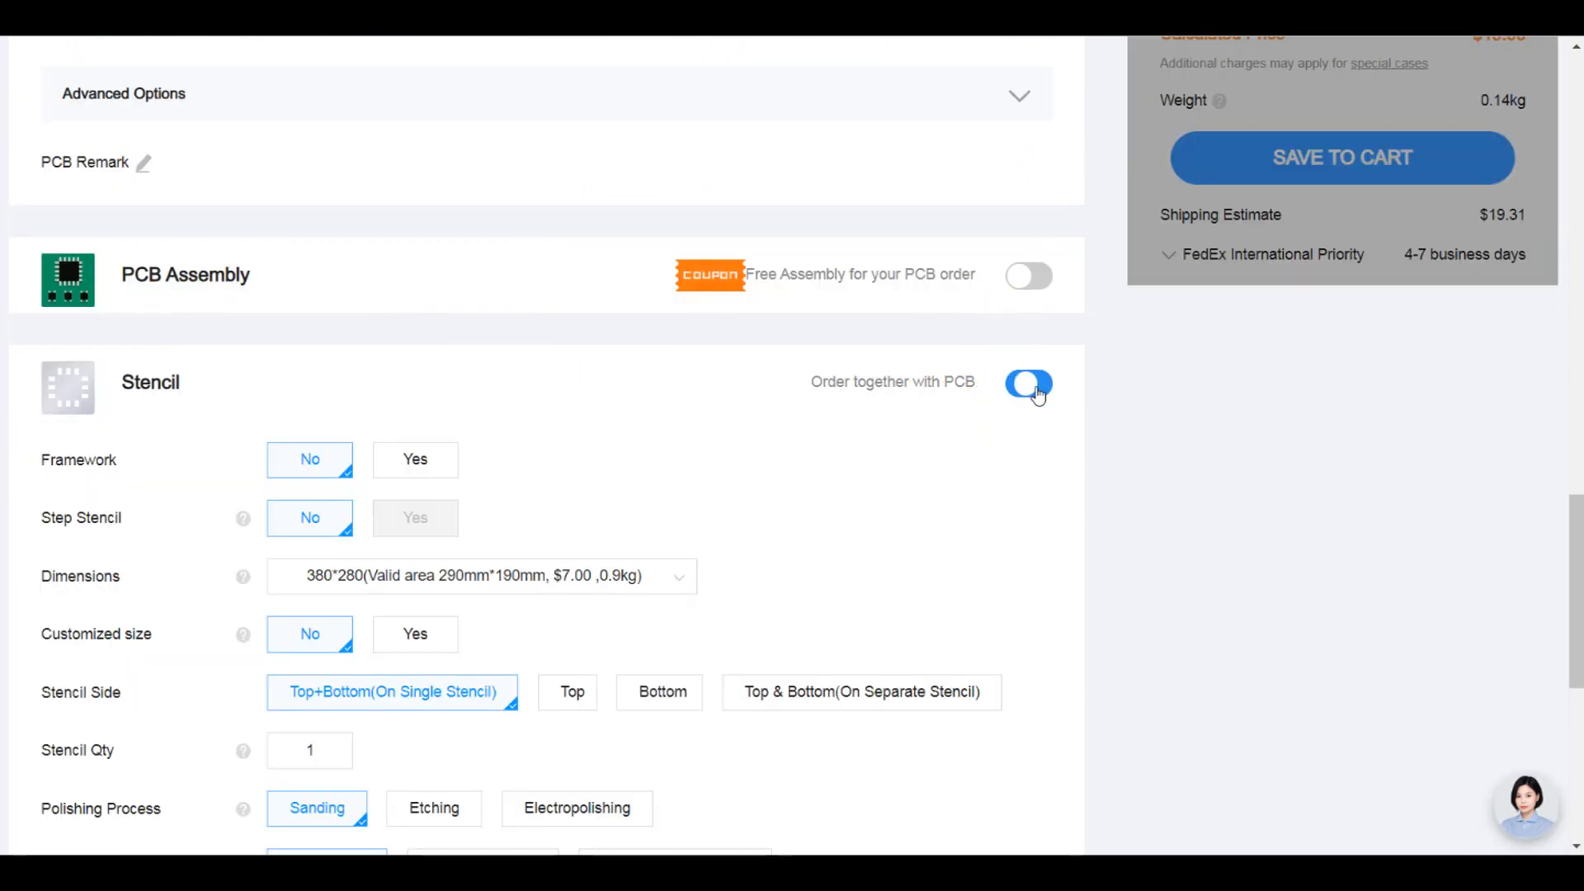
scroll("down", 3)
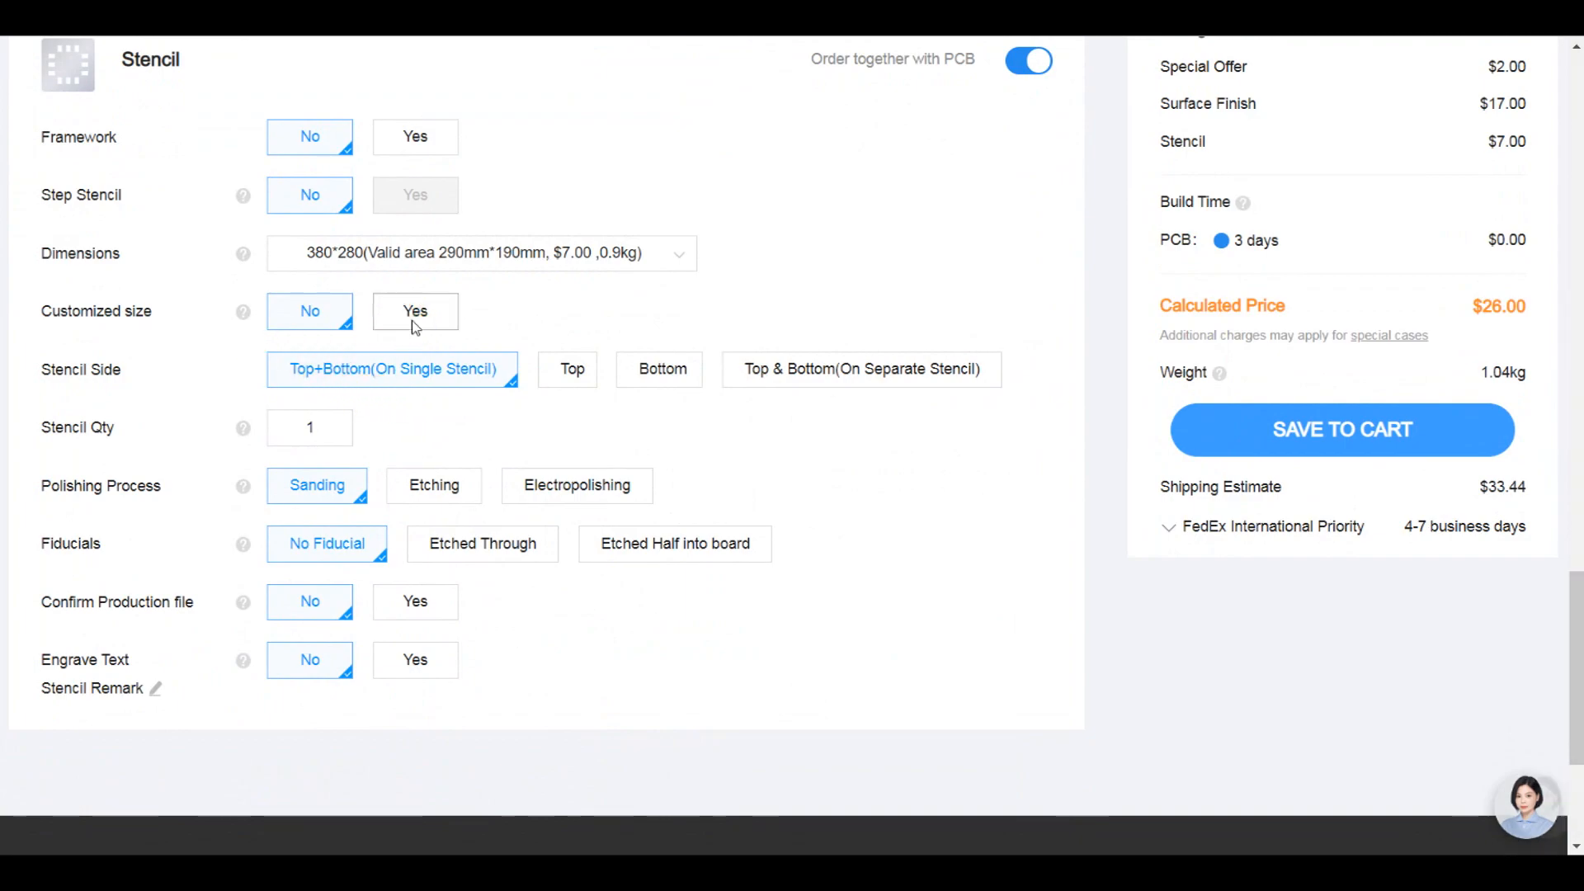
left_click(414, 311)
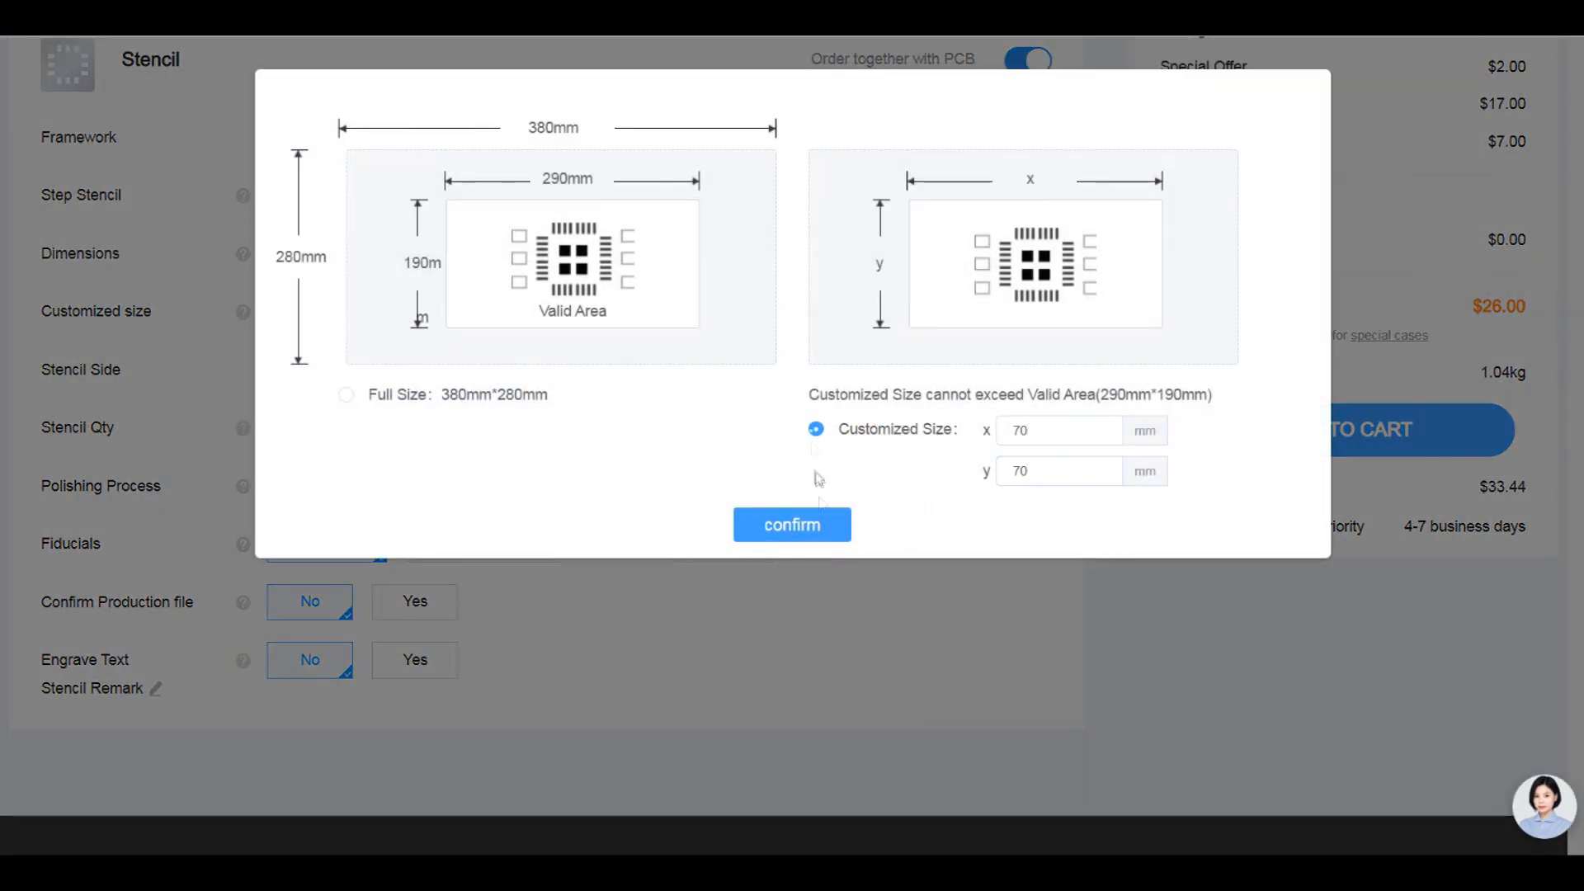
left_click(792, 525)
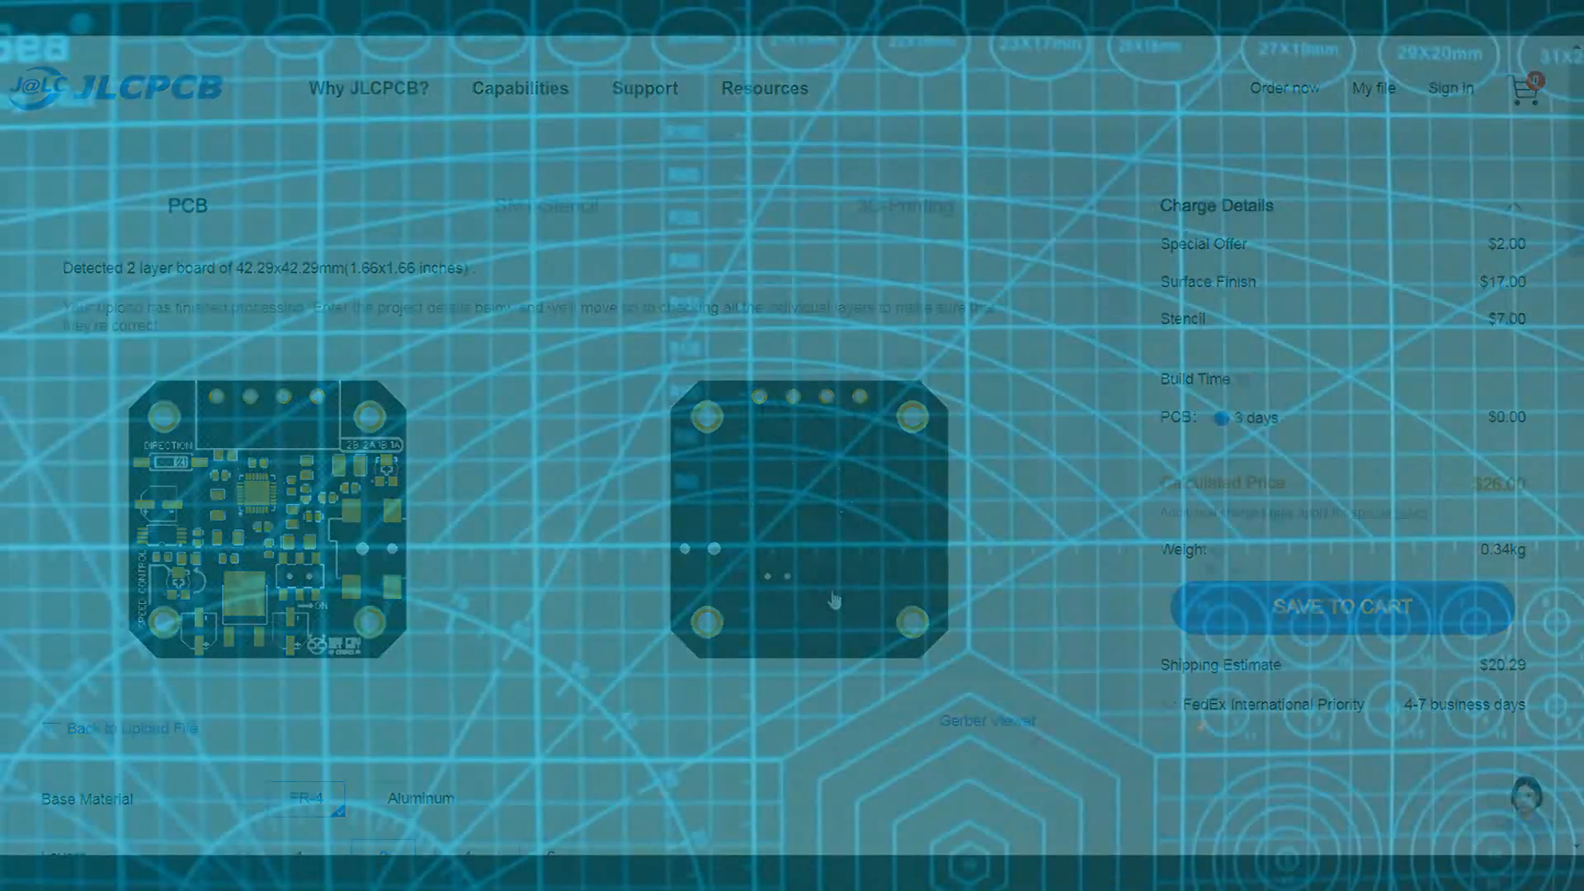